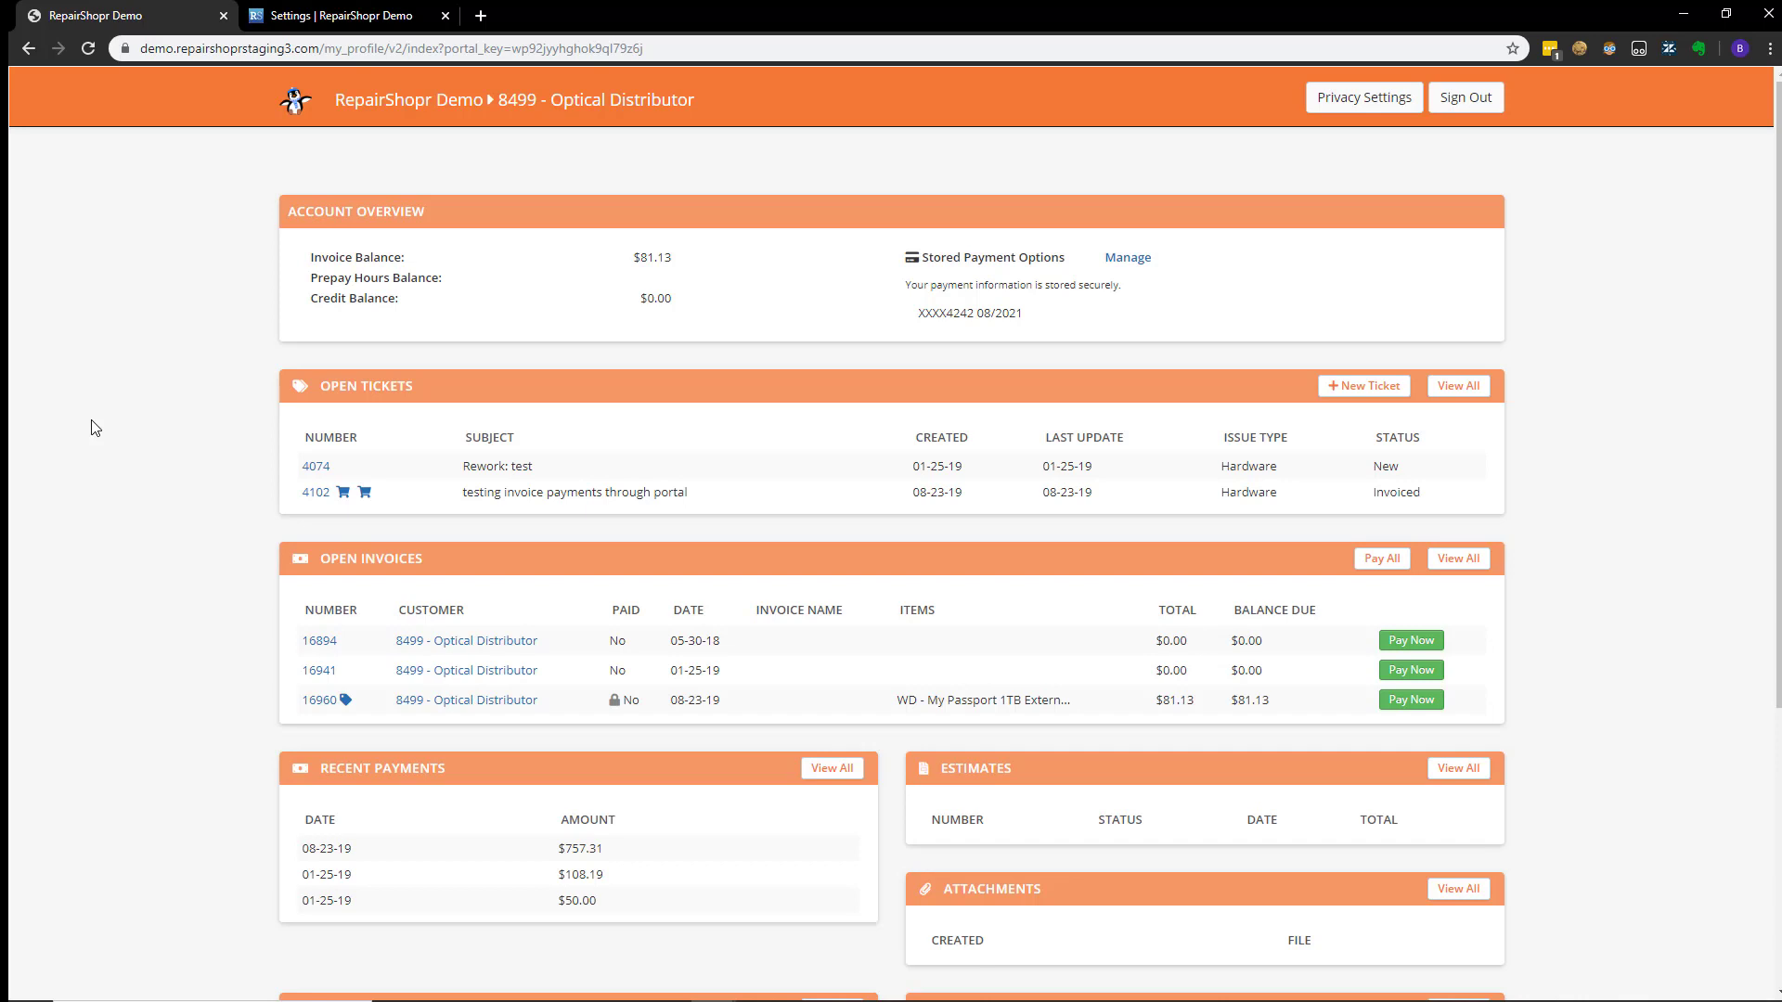
mouse_move(189, 353)
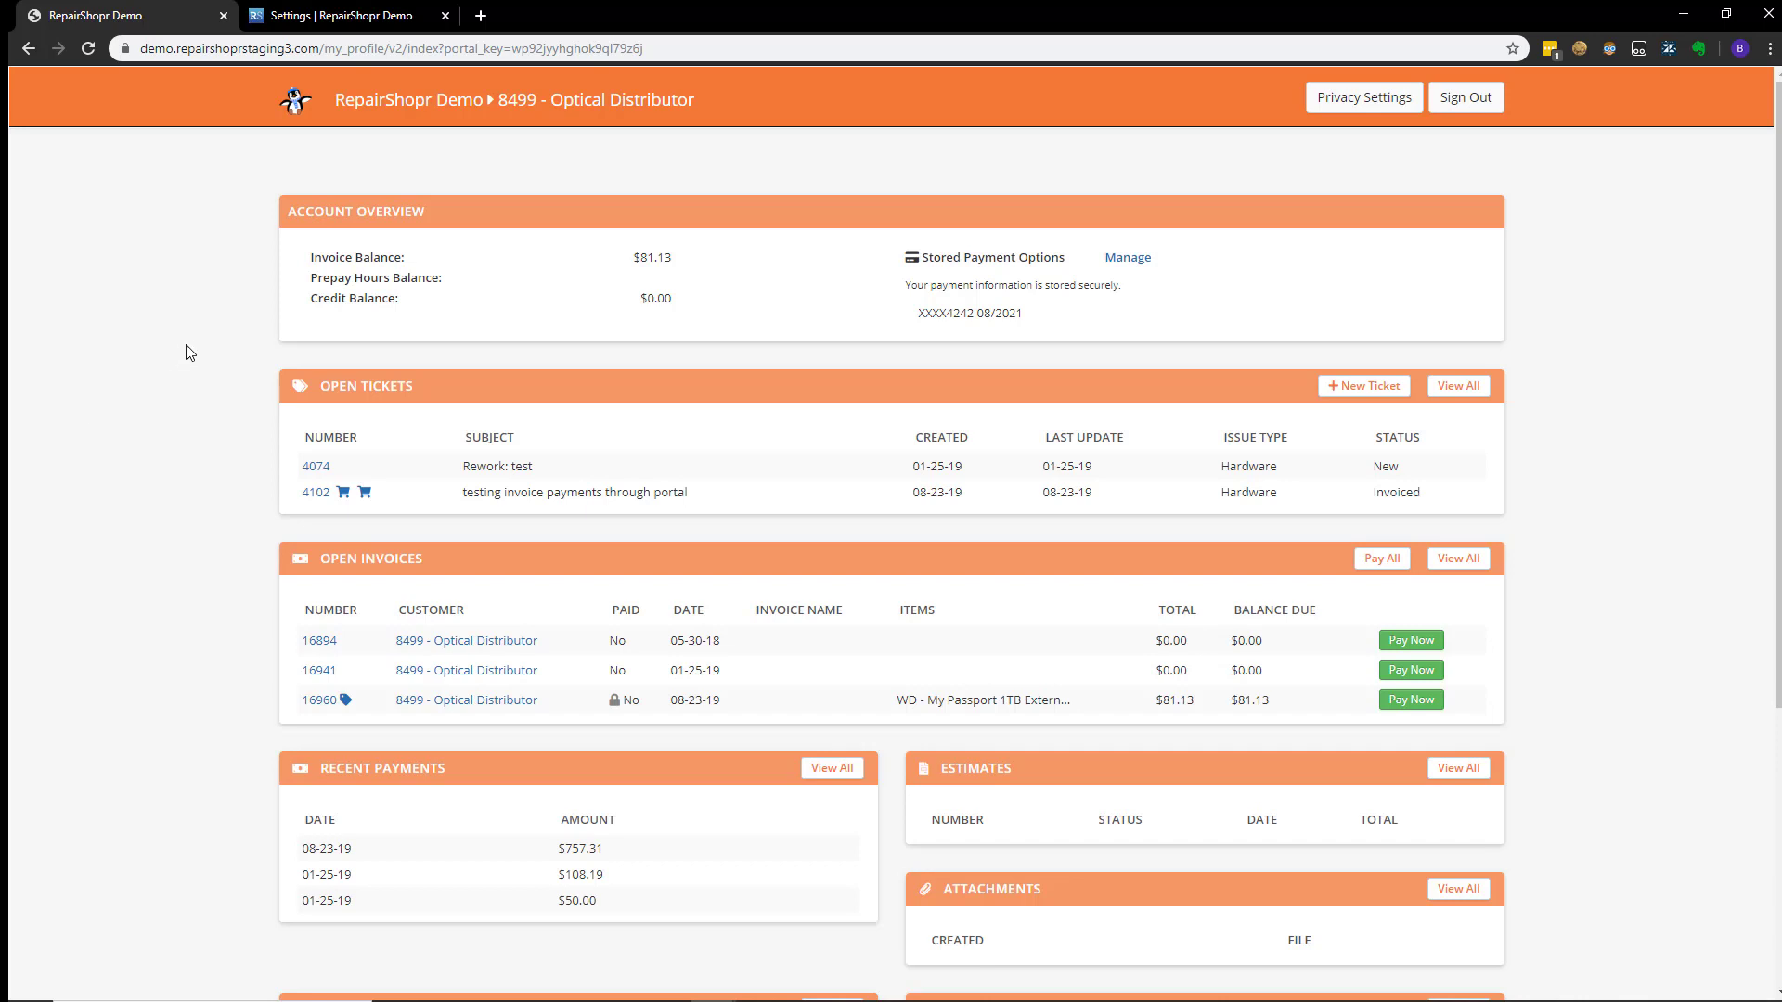
mouse_move(317, 135)
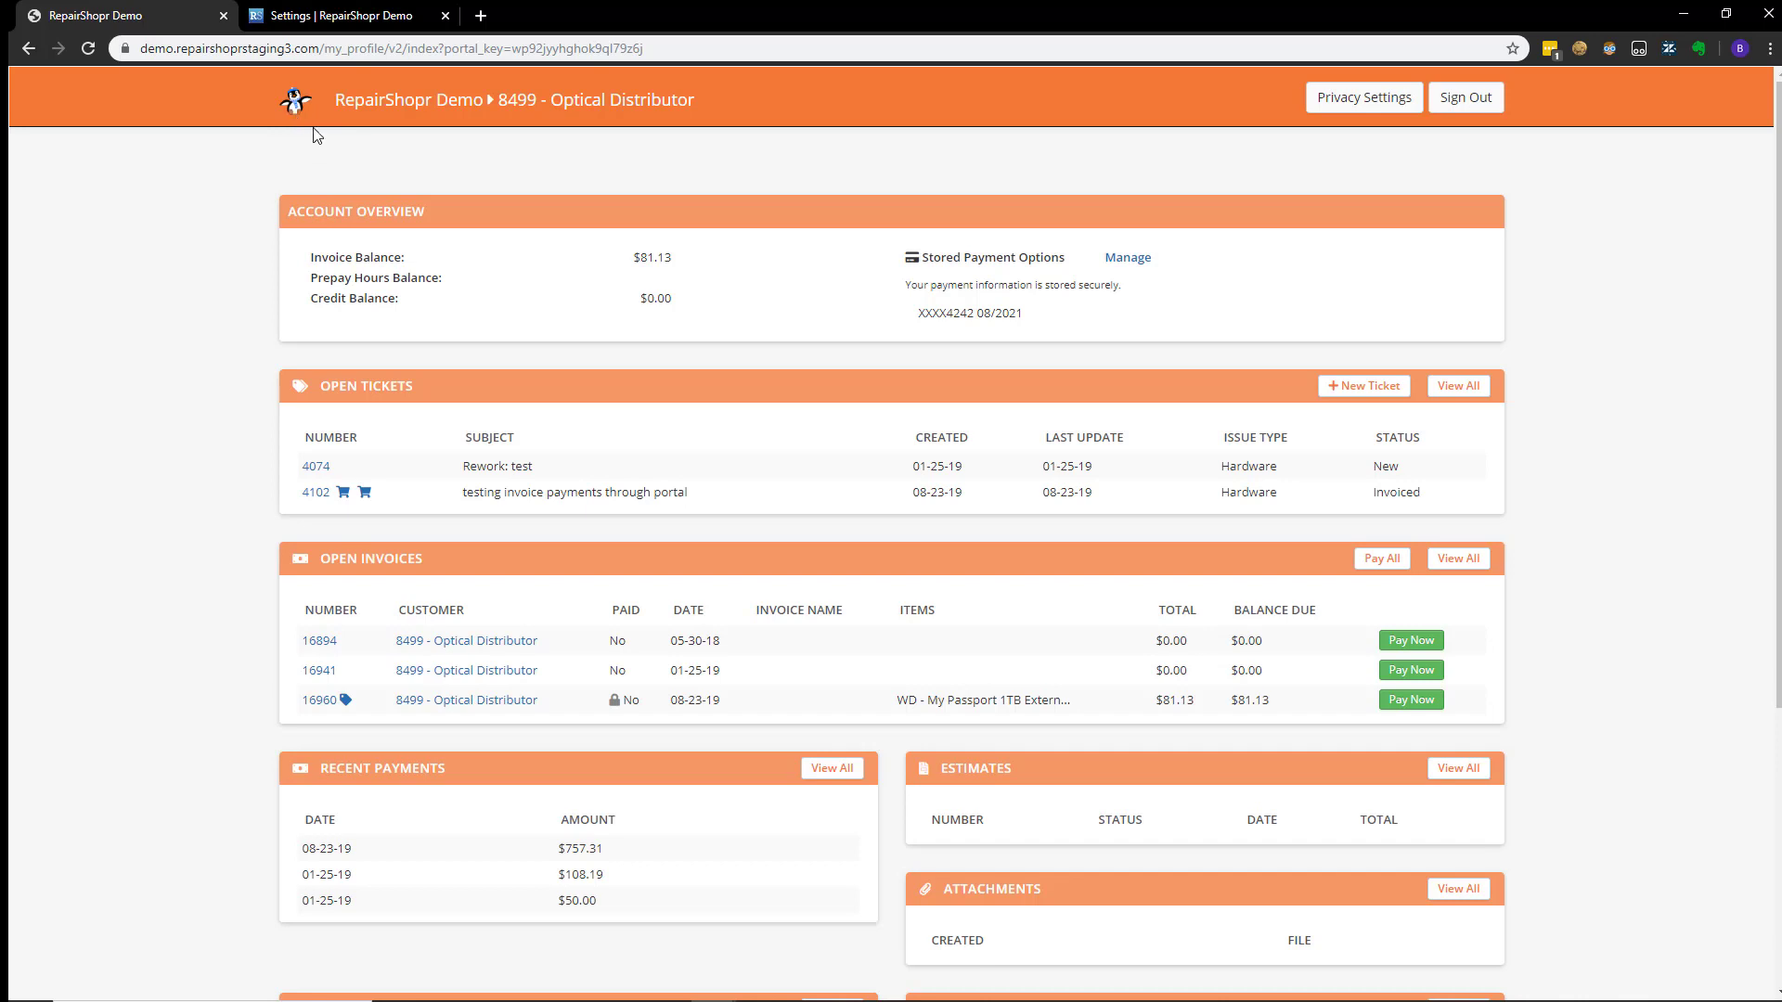
mouse_move(316, 128)
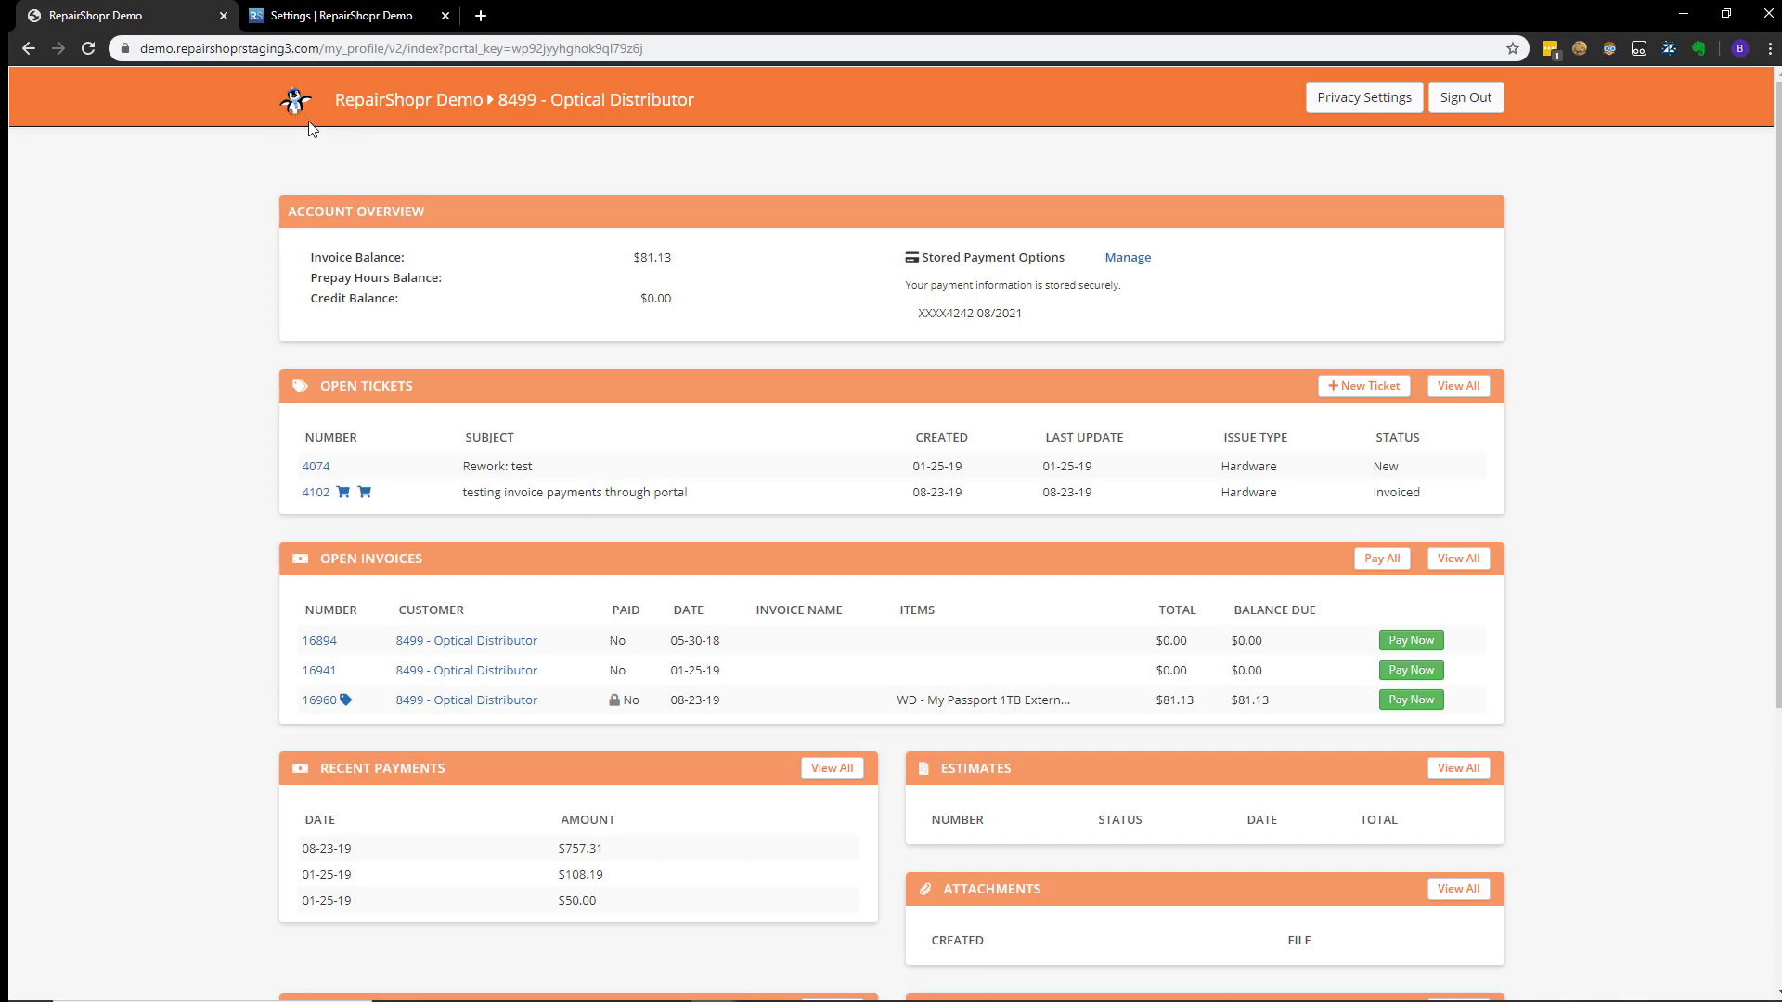
mouse_move(230, 112)
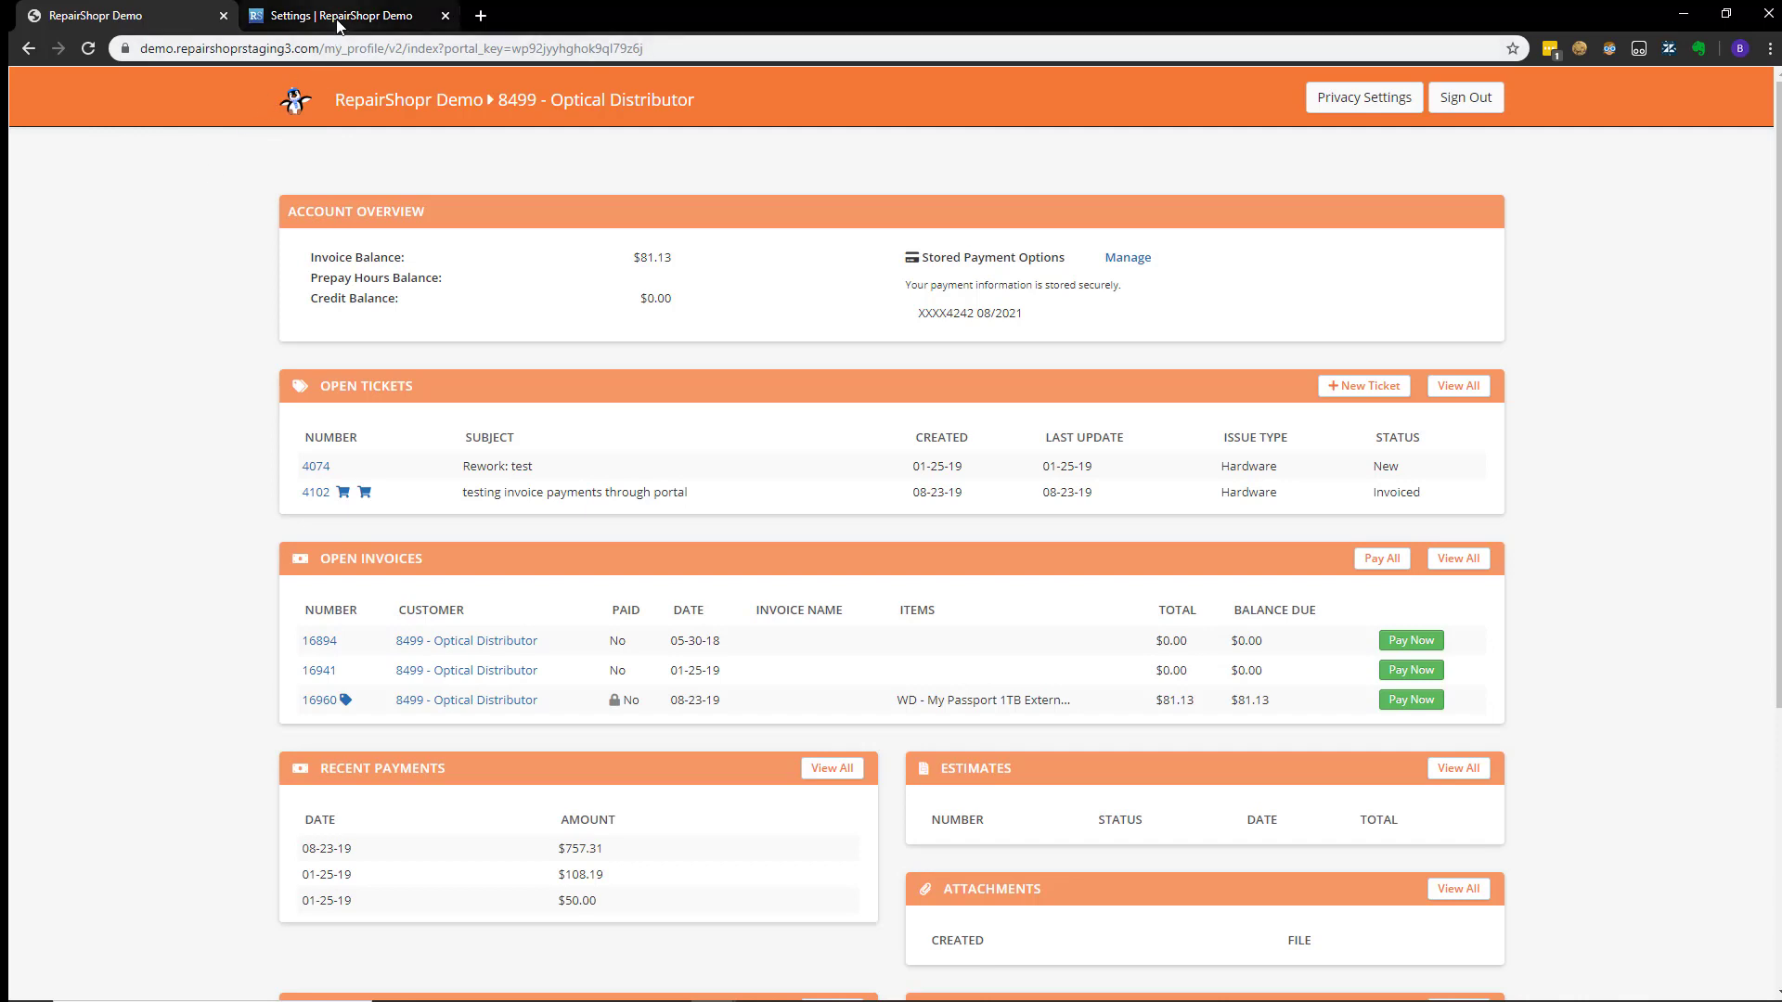
Show the General Settings page with the portal accent colour set to orange.
left_click(334, 14)
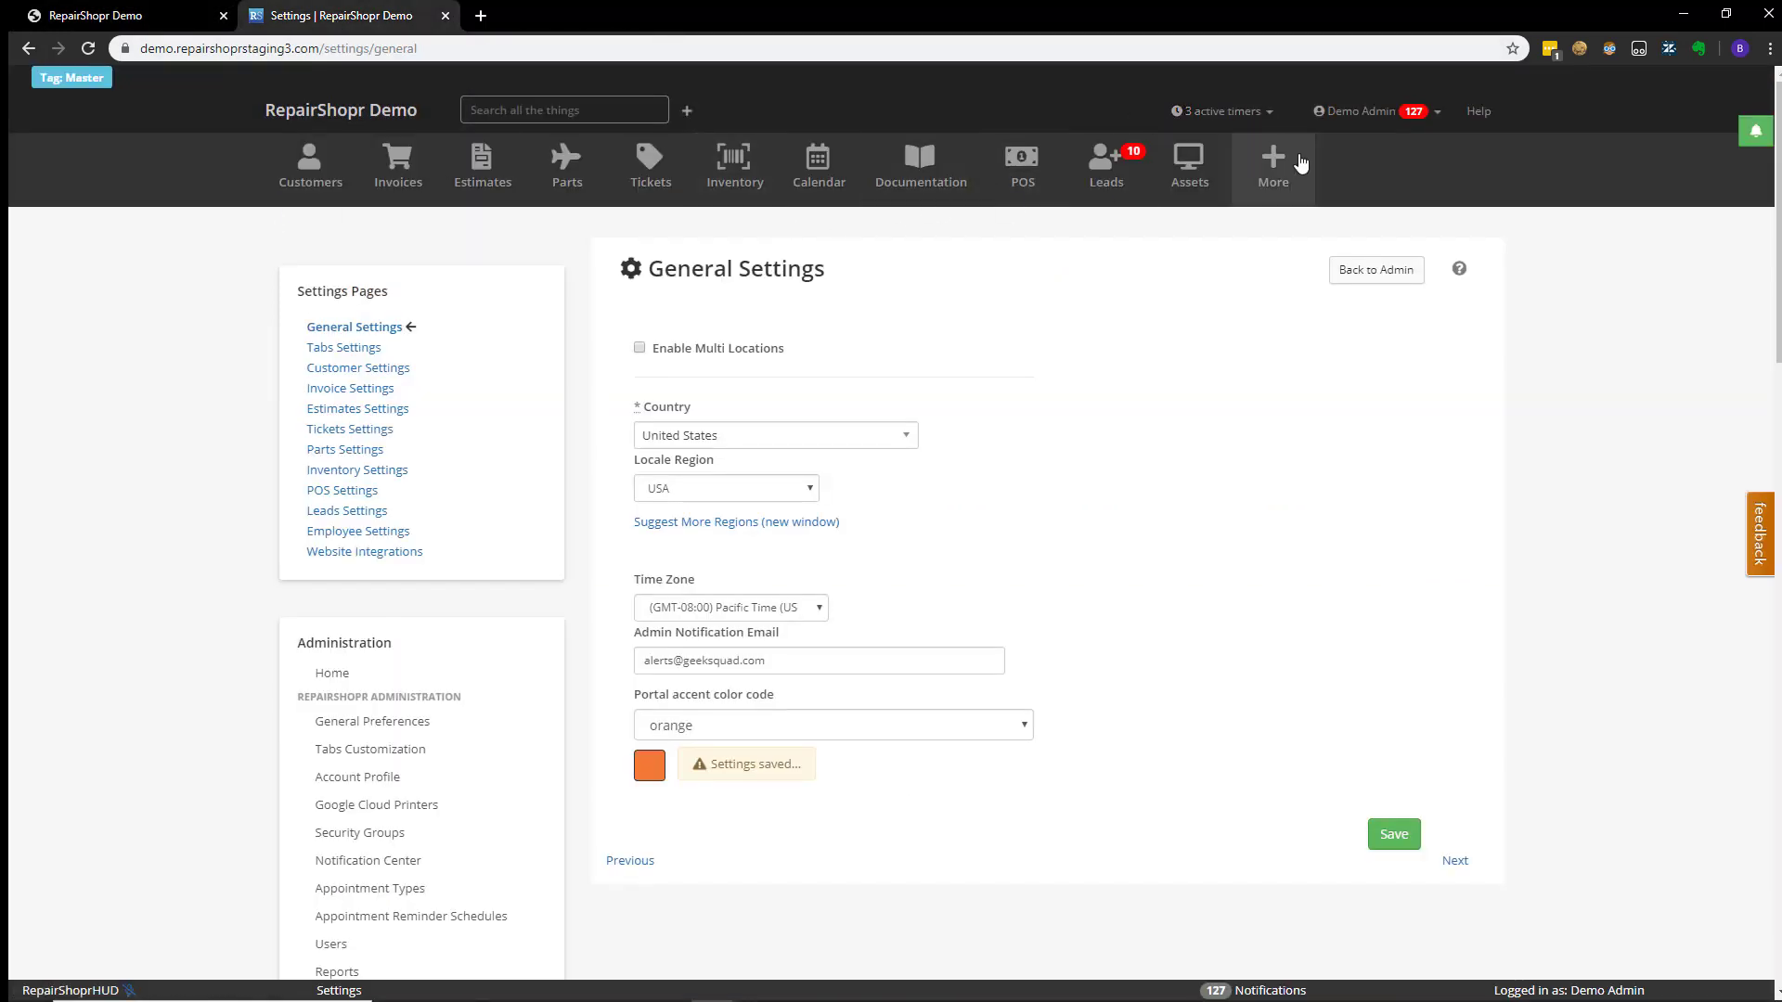
left_click(1271, 165)
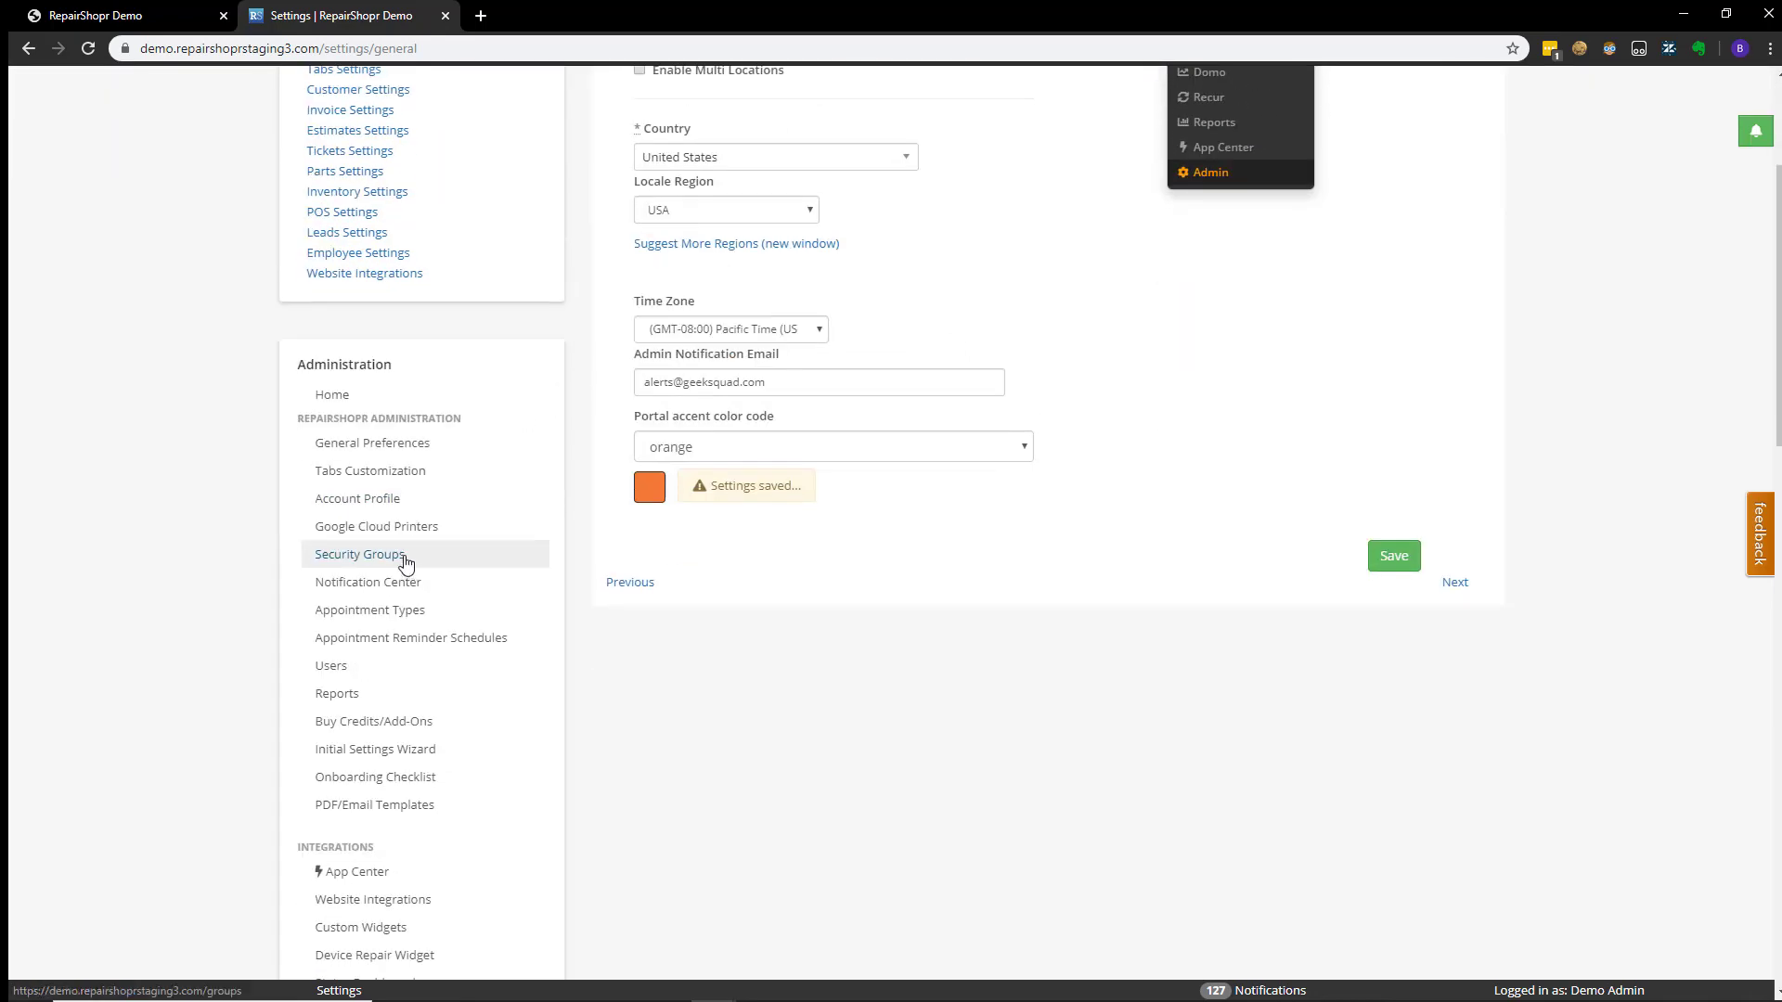
mouse_move(571, 307)
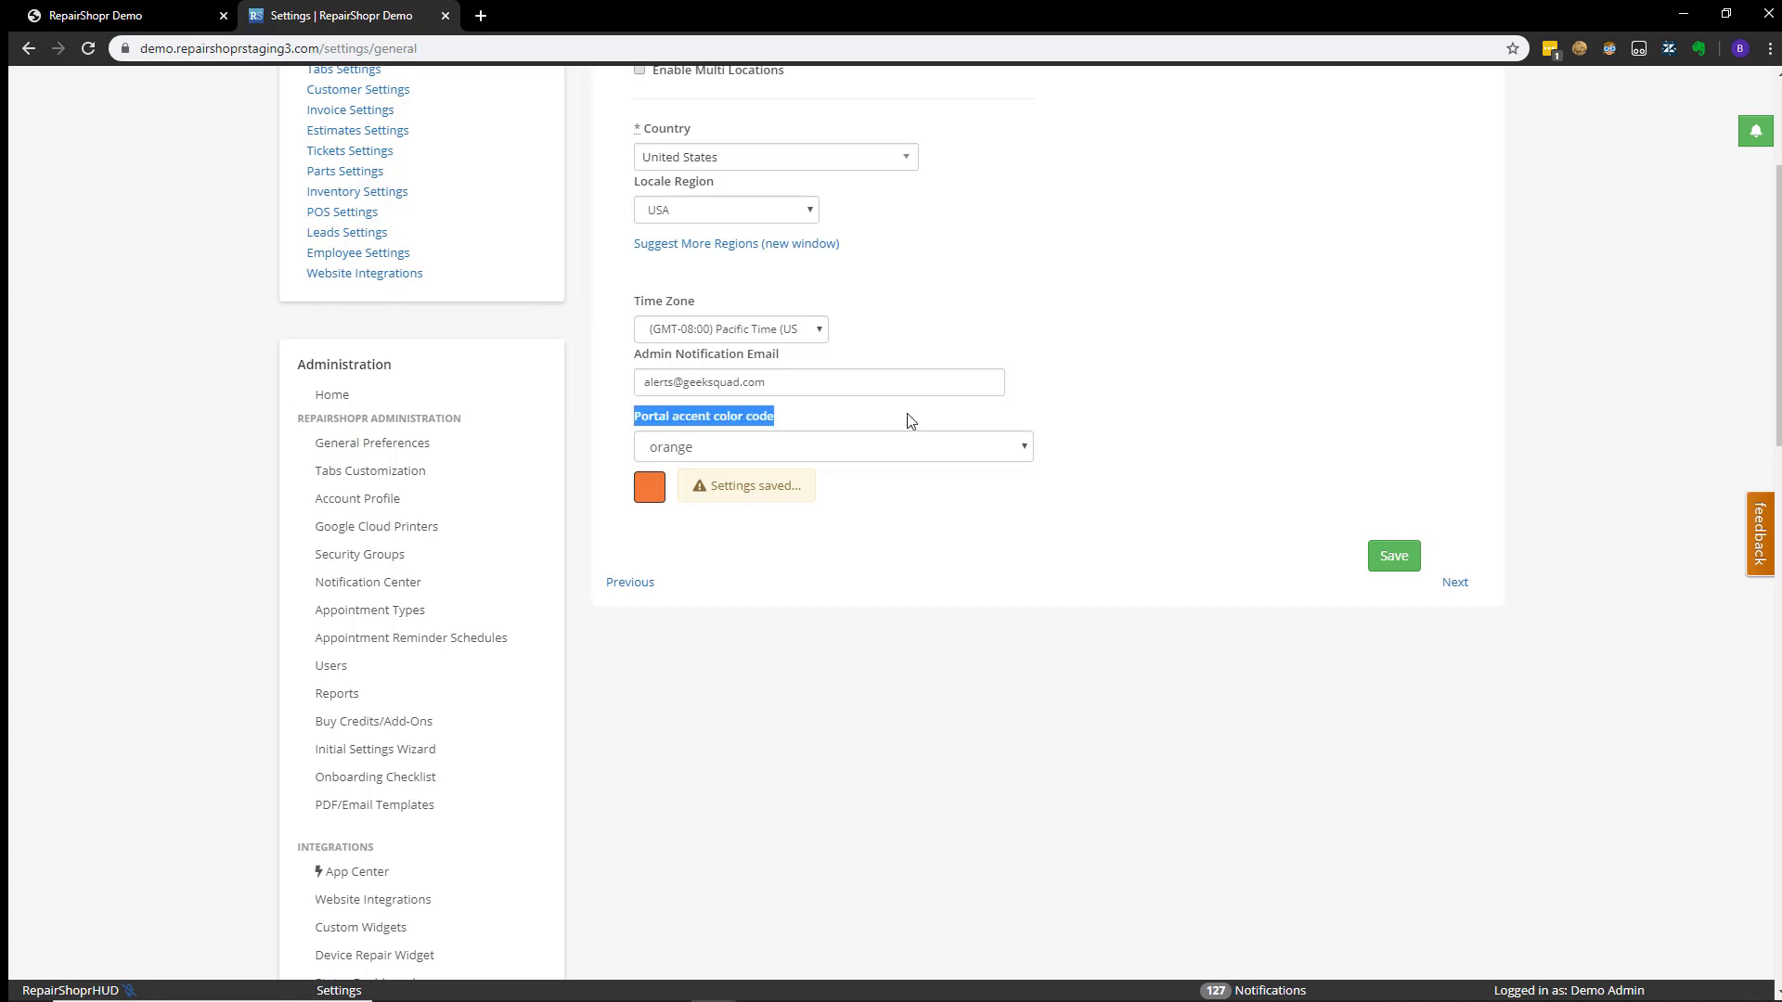
mouse_move(939, 661)
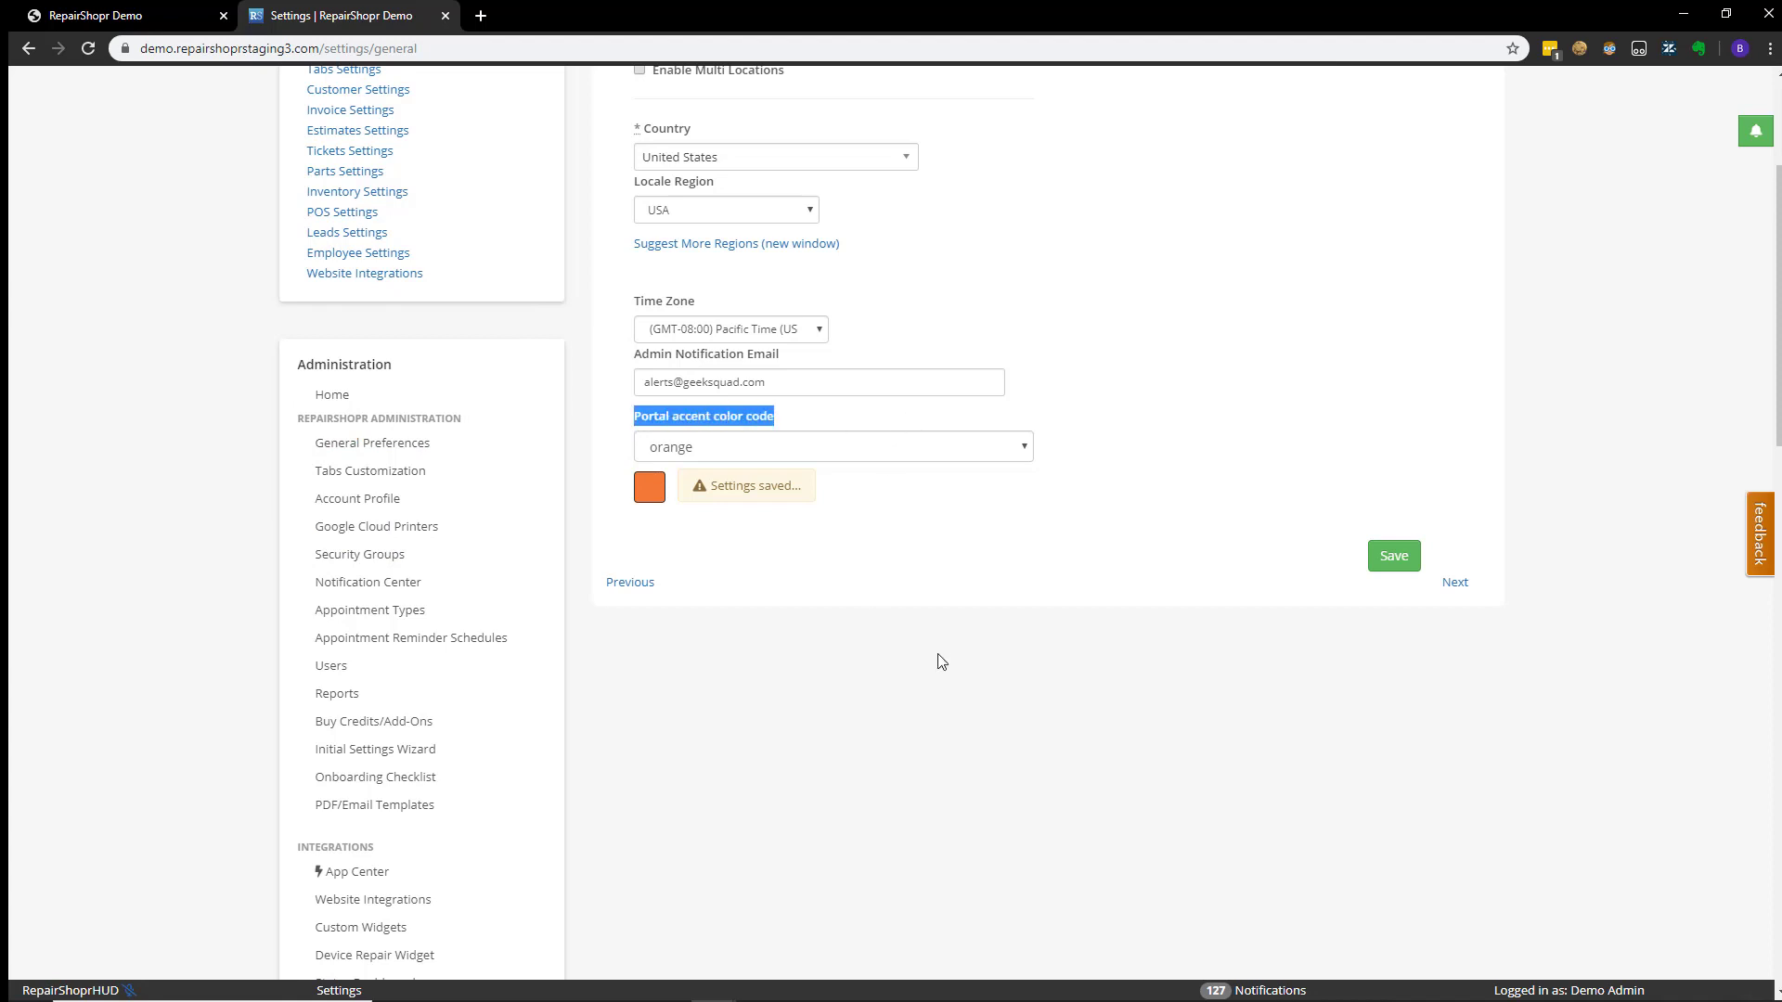
Choose light-green as the portal accent colour in place of orange.
left_click(832, 447)
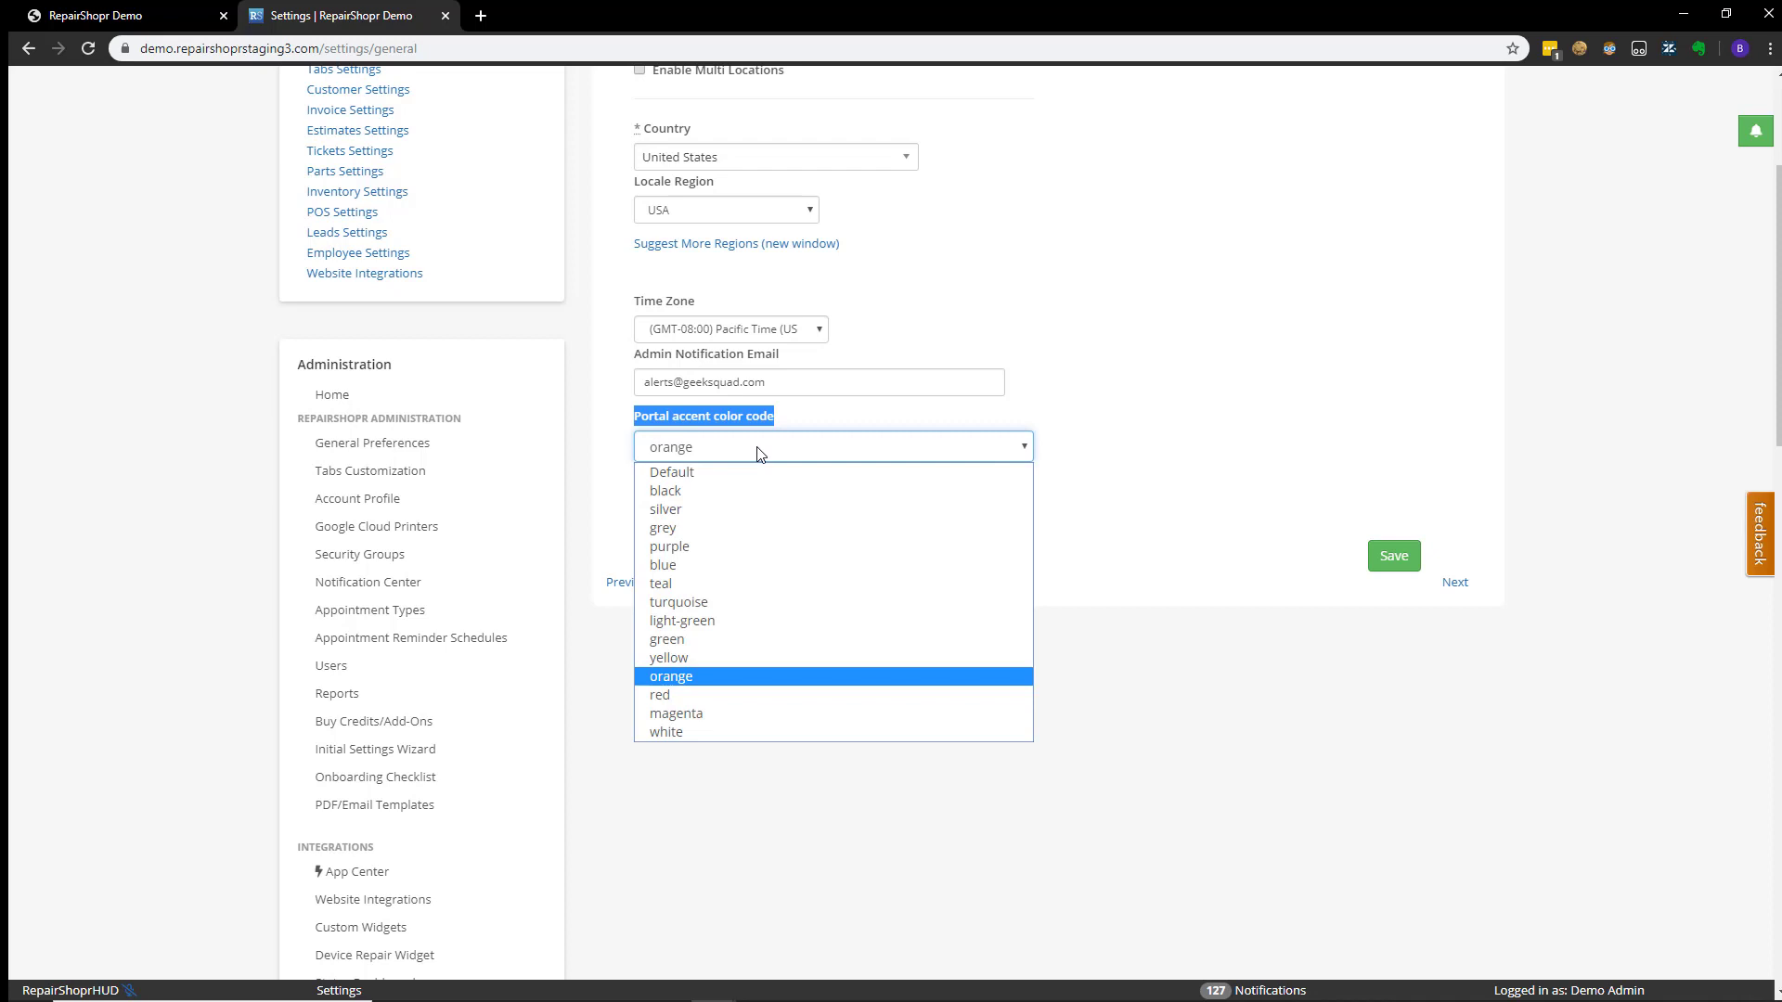
mouse_move(727, 566)
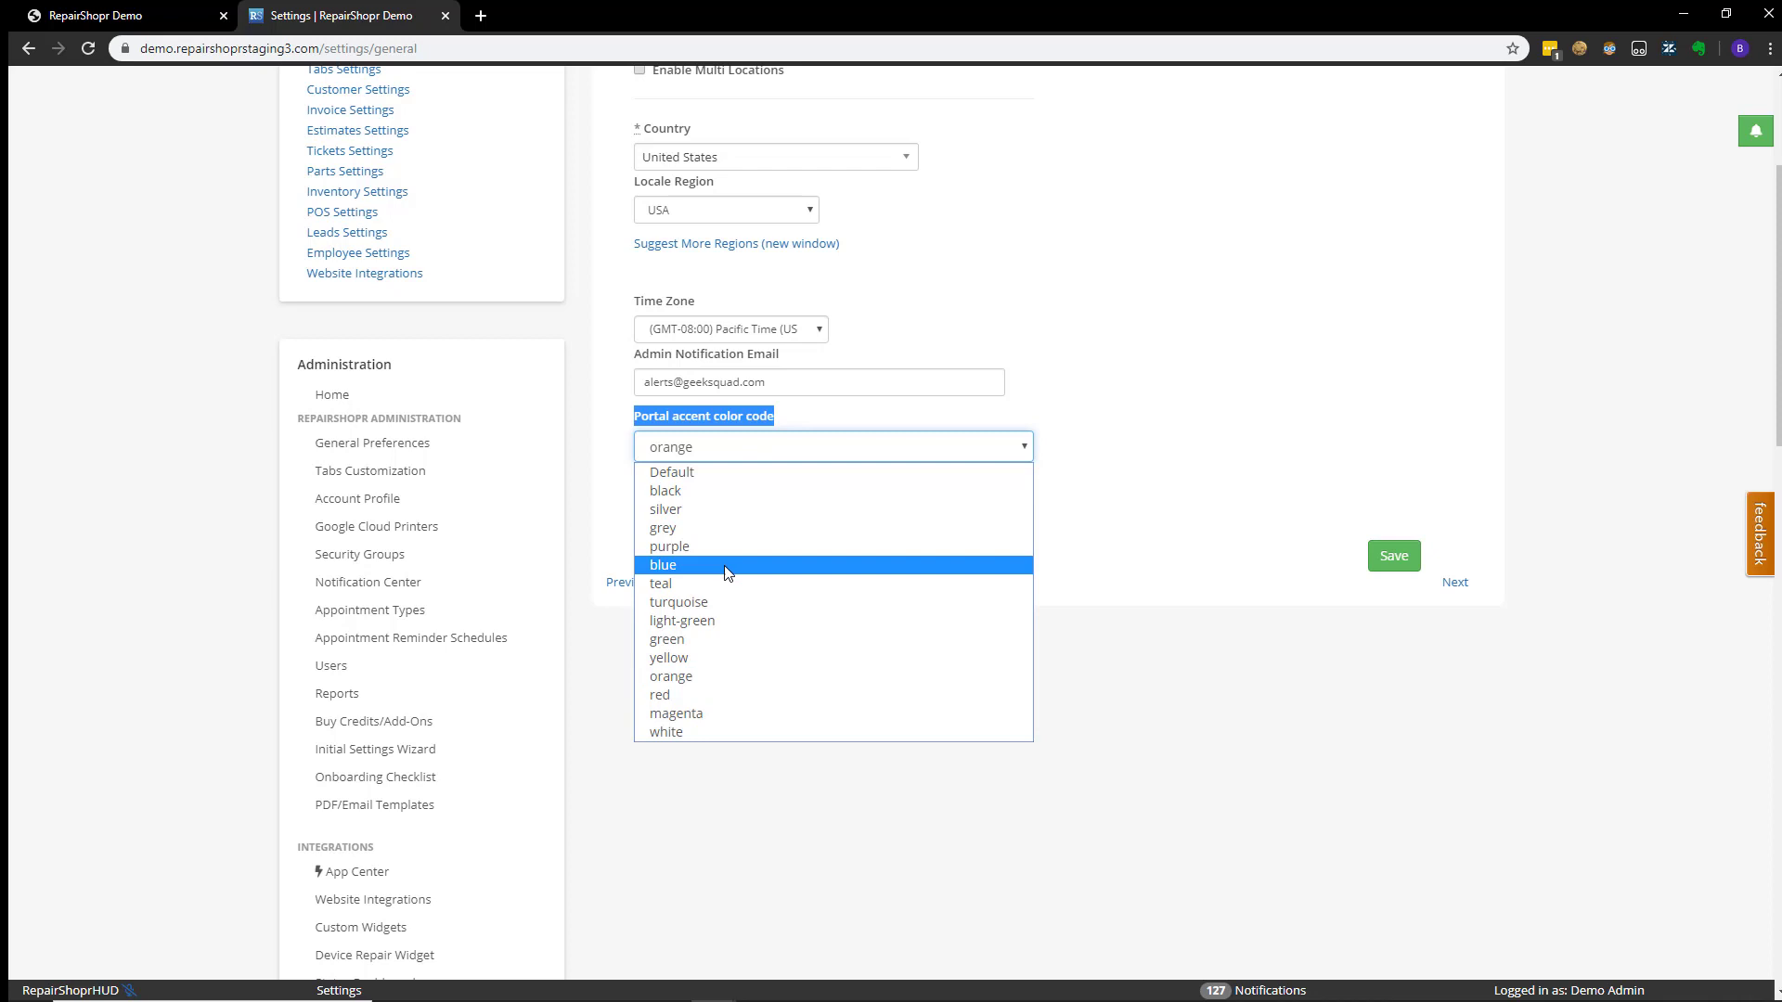
mouse_move(701, 602)
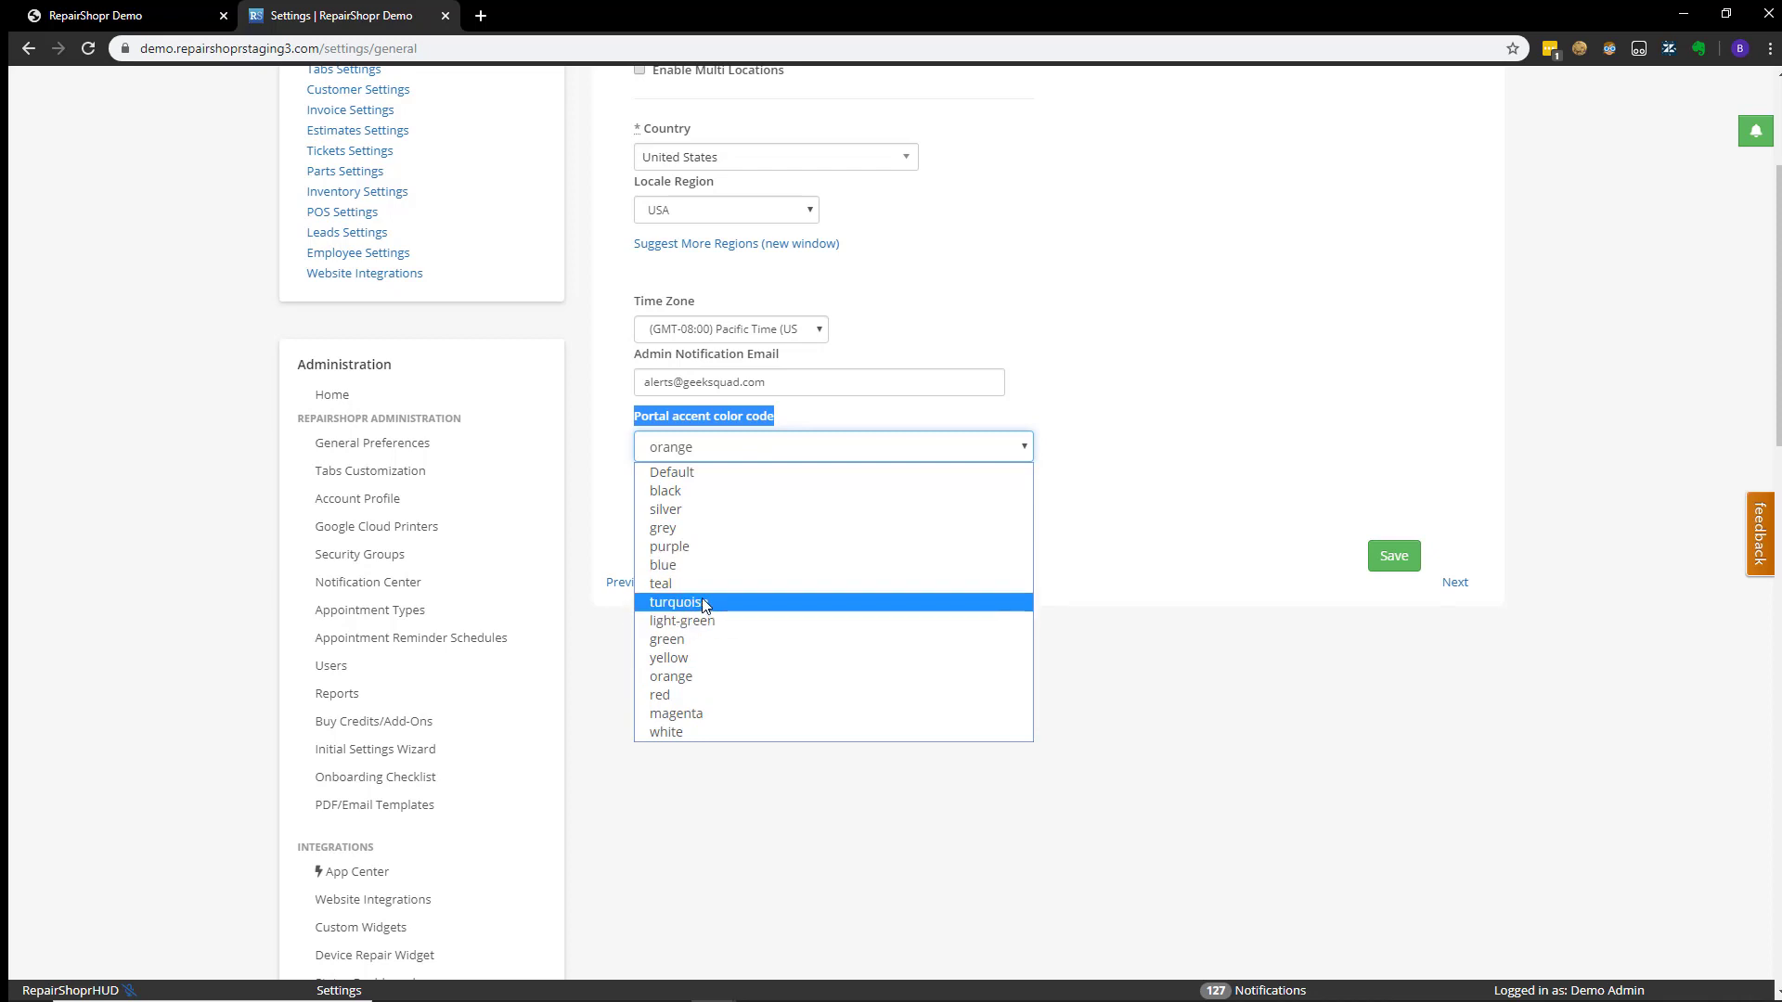
mouse_move(701, 620)
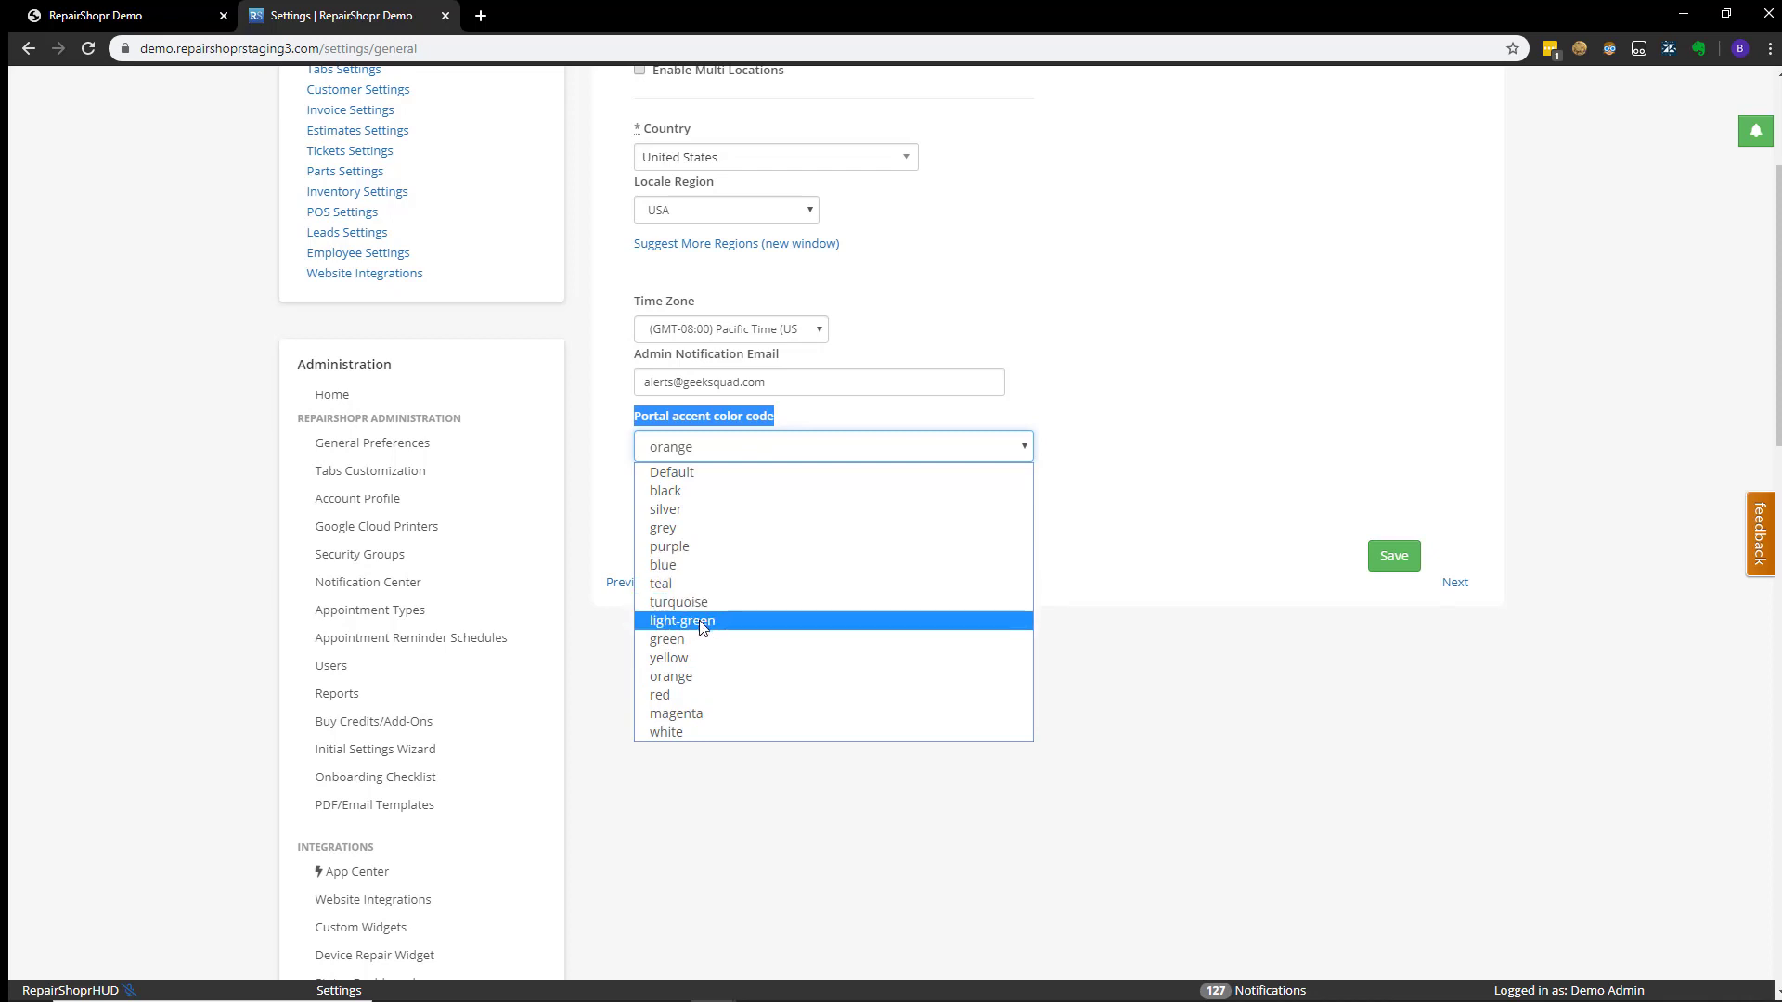
left_click(681, 620)
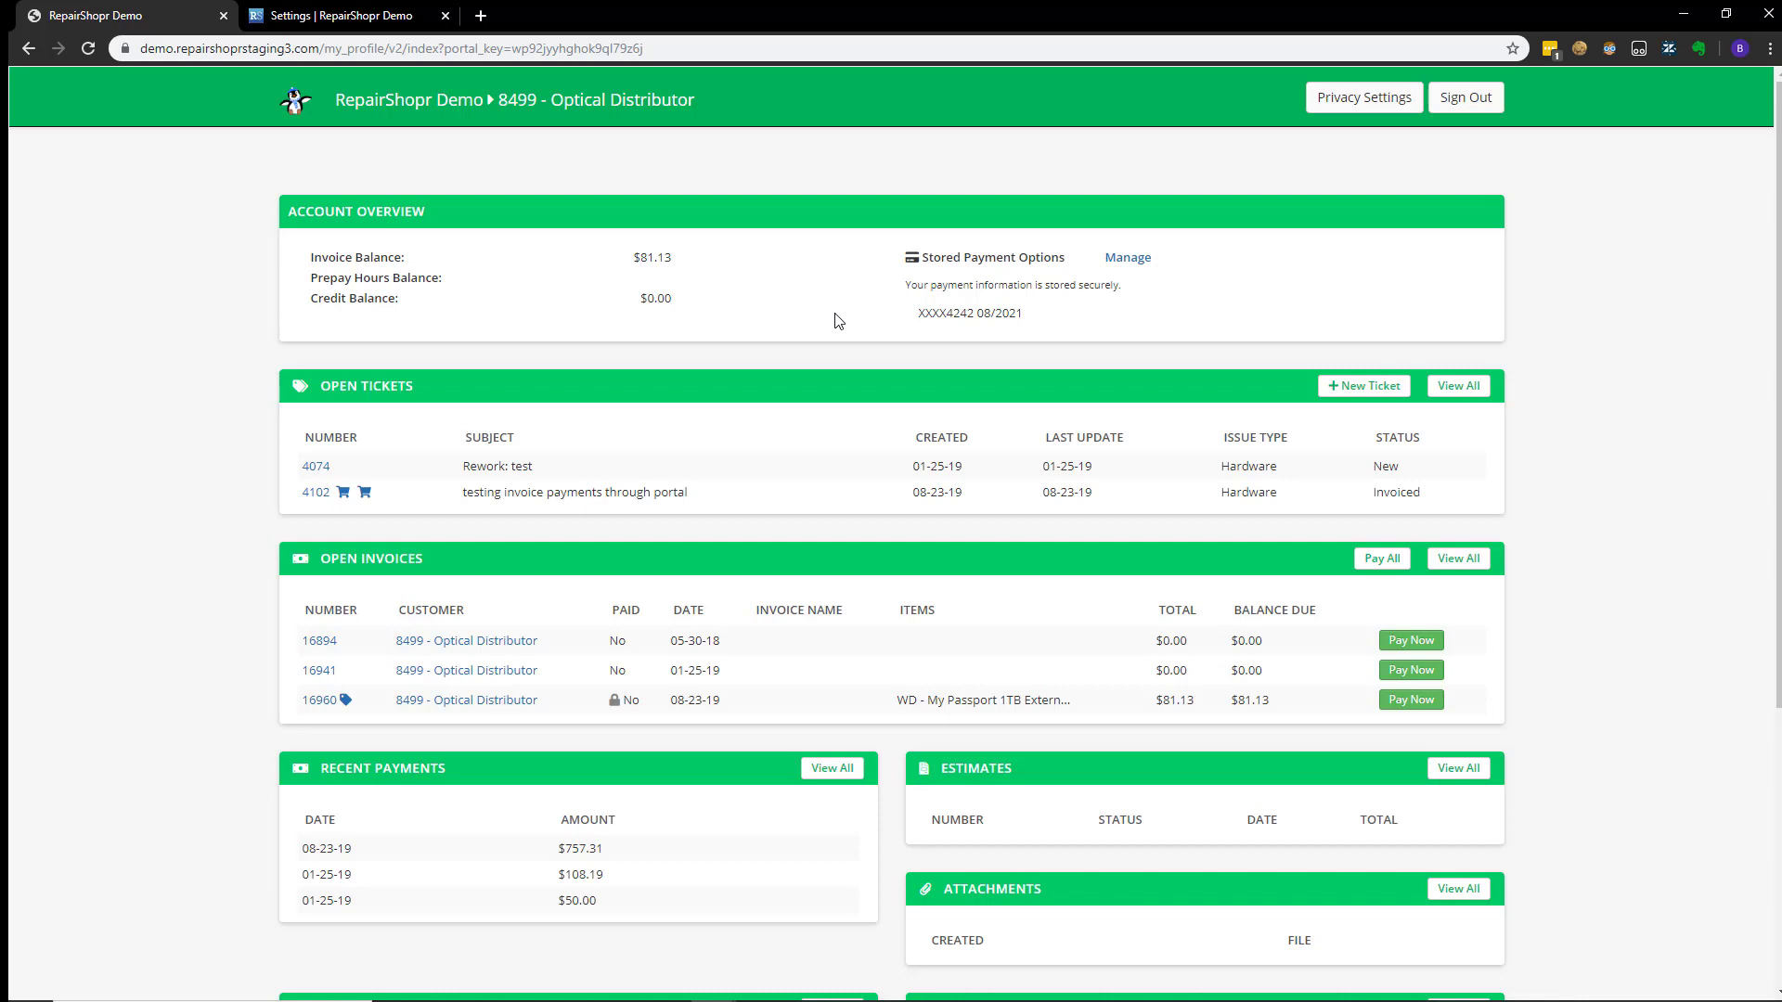
mouse_move(392, 160)
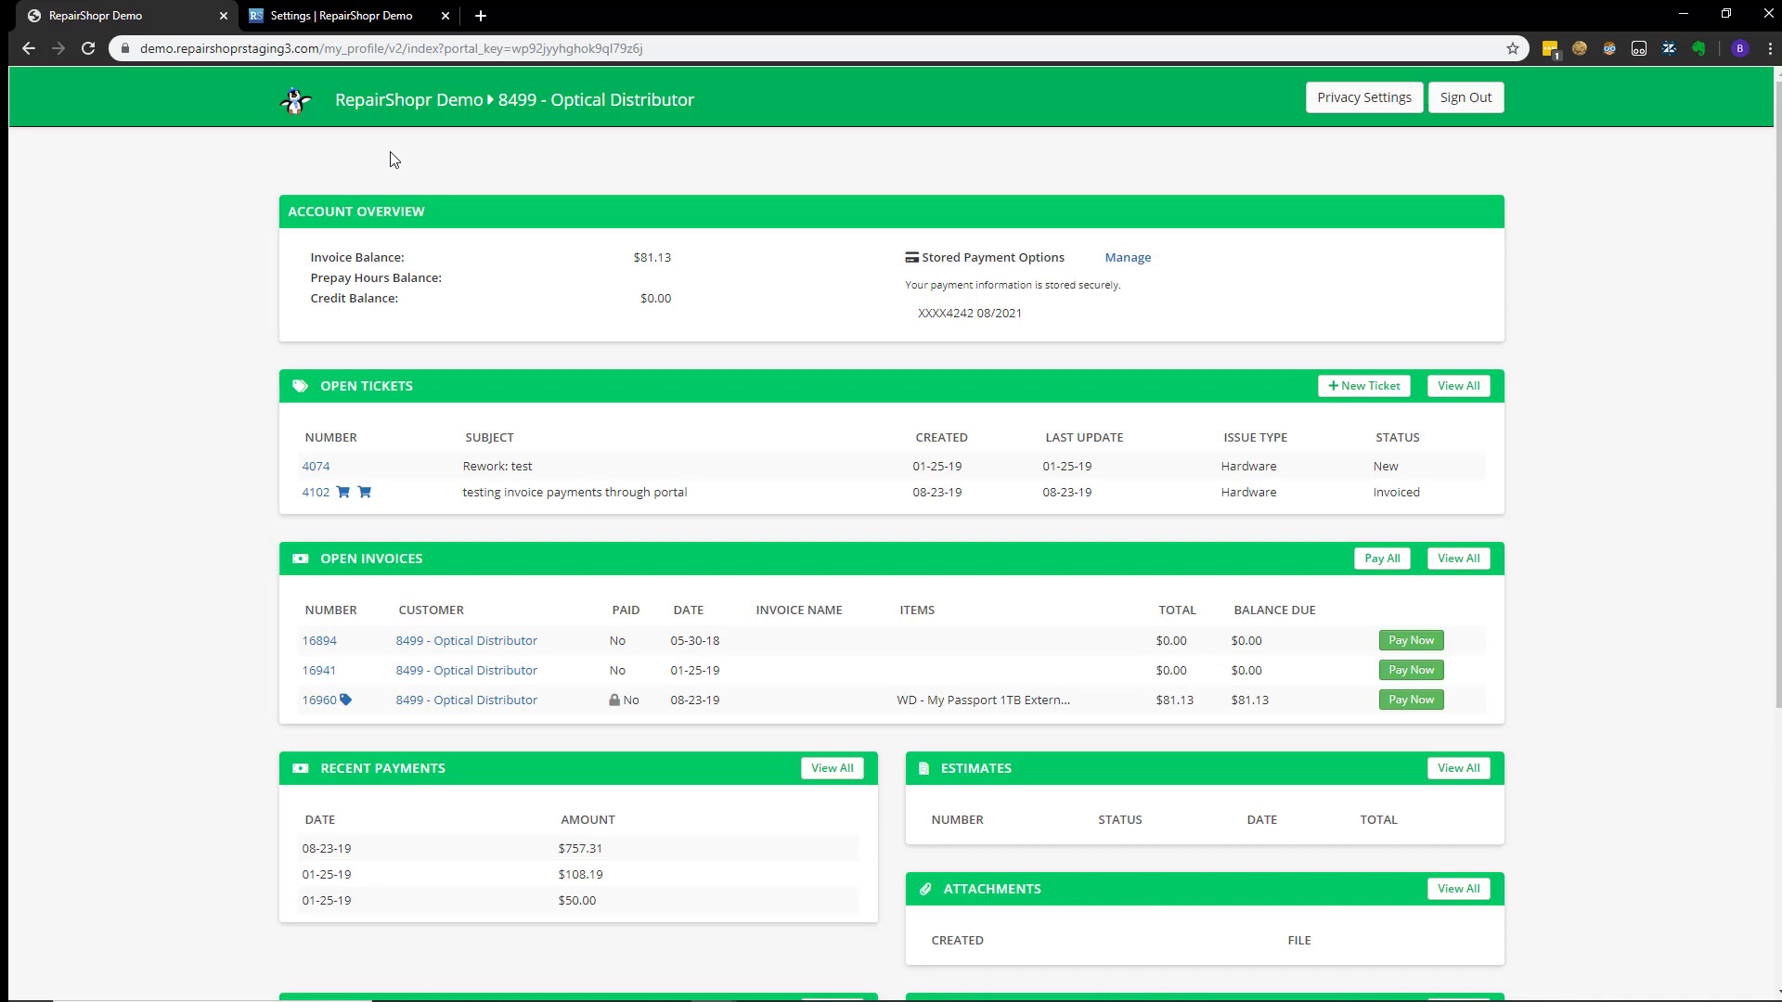
mouse_move(311, 122)
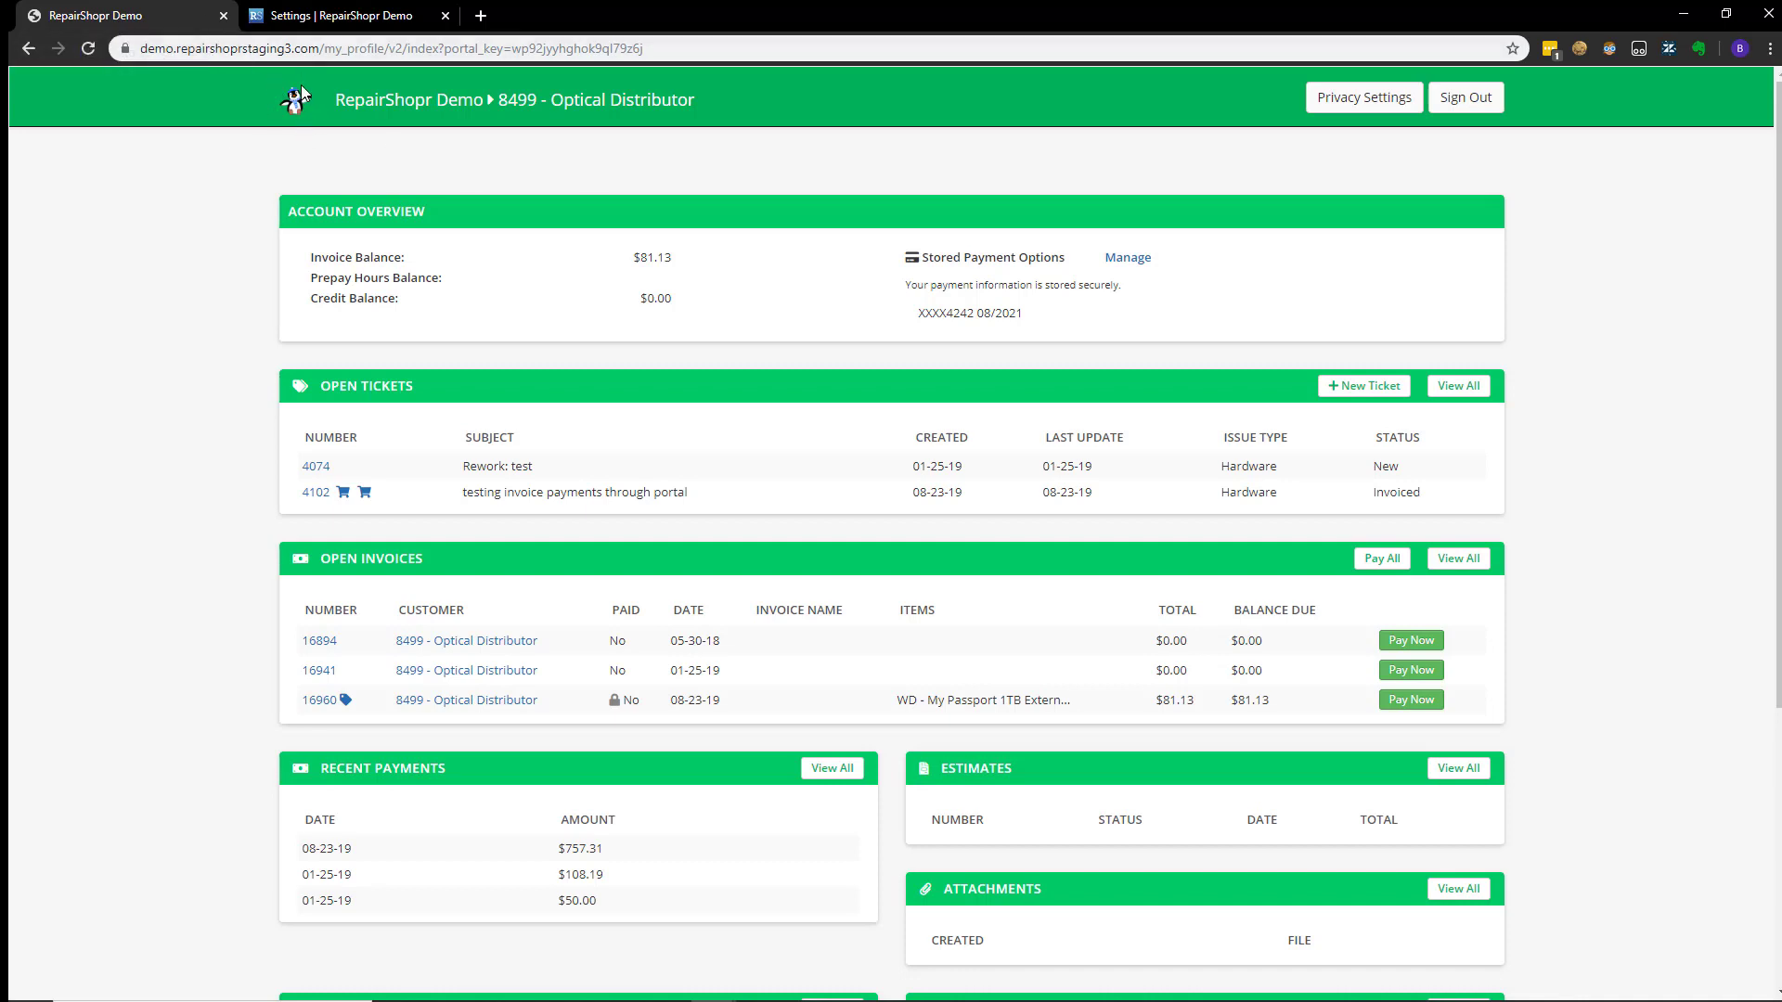
Return to the General Settings page after viewing the green-themed portal.
left_click(341, 15)
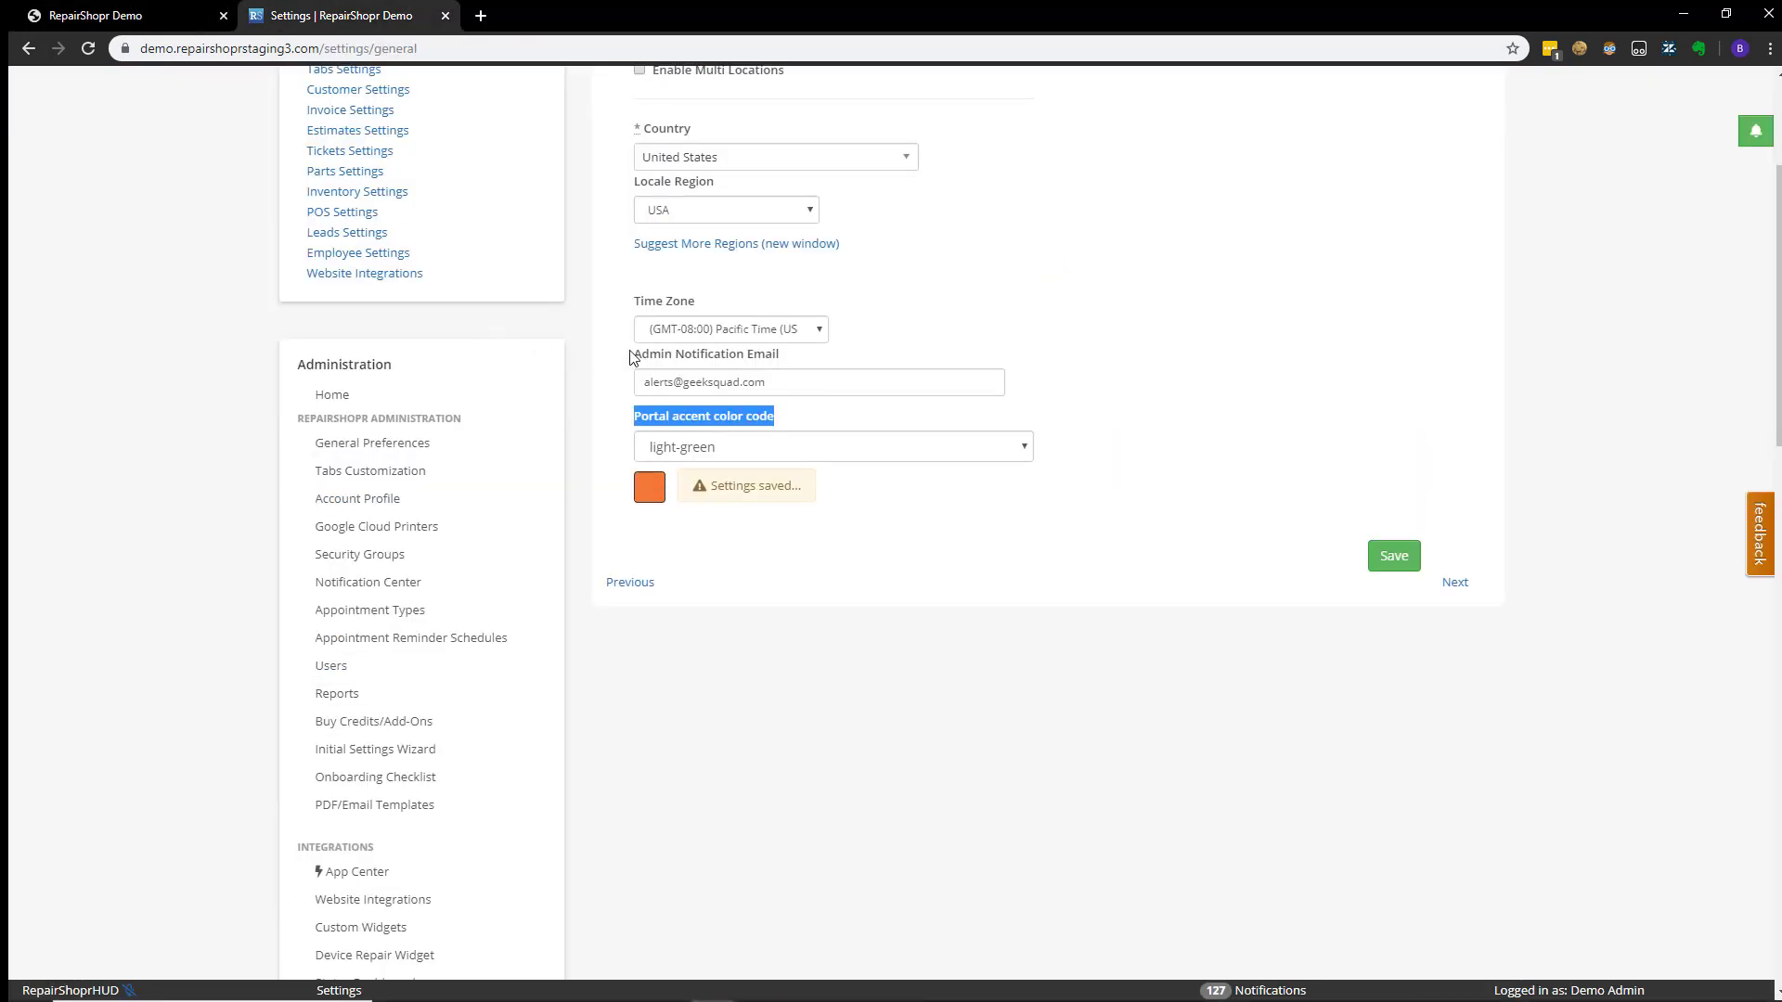
mouse_move(384, 441)
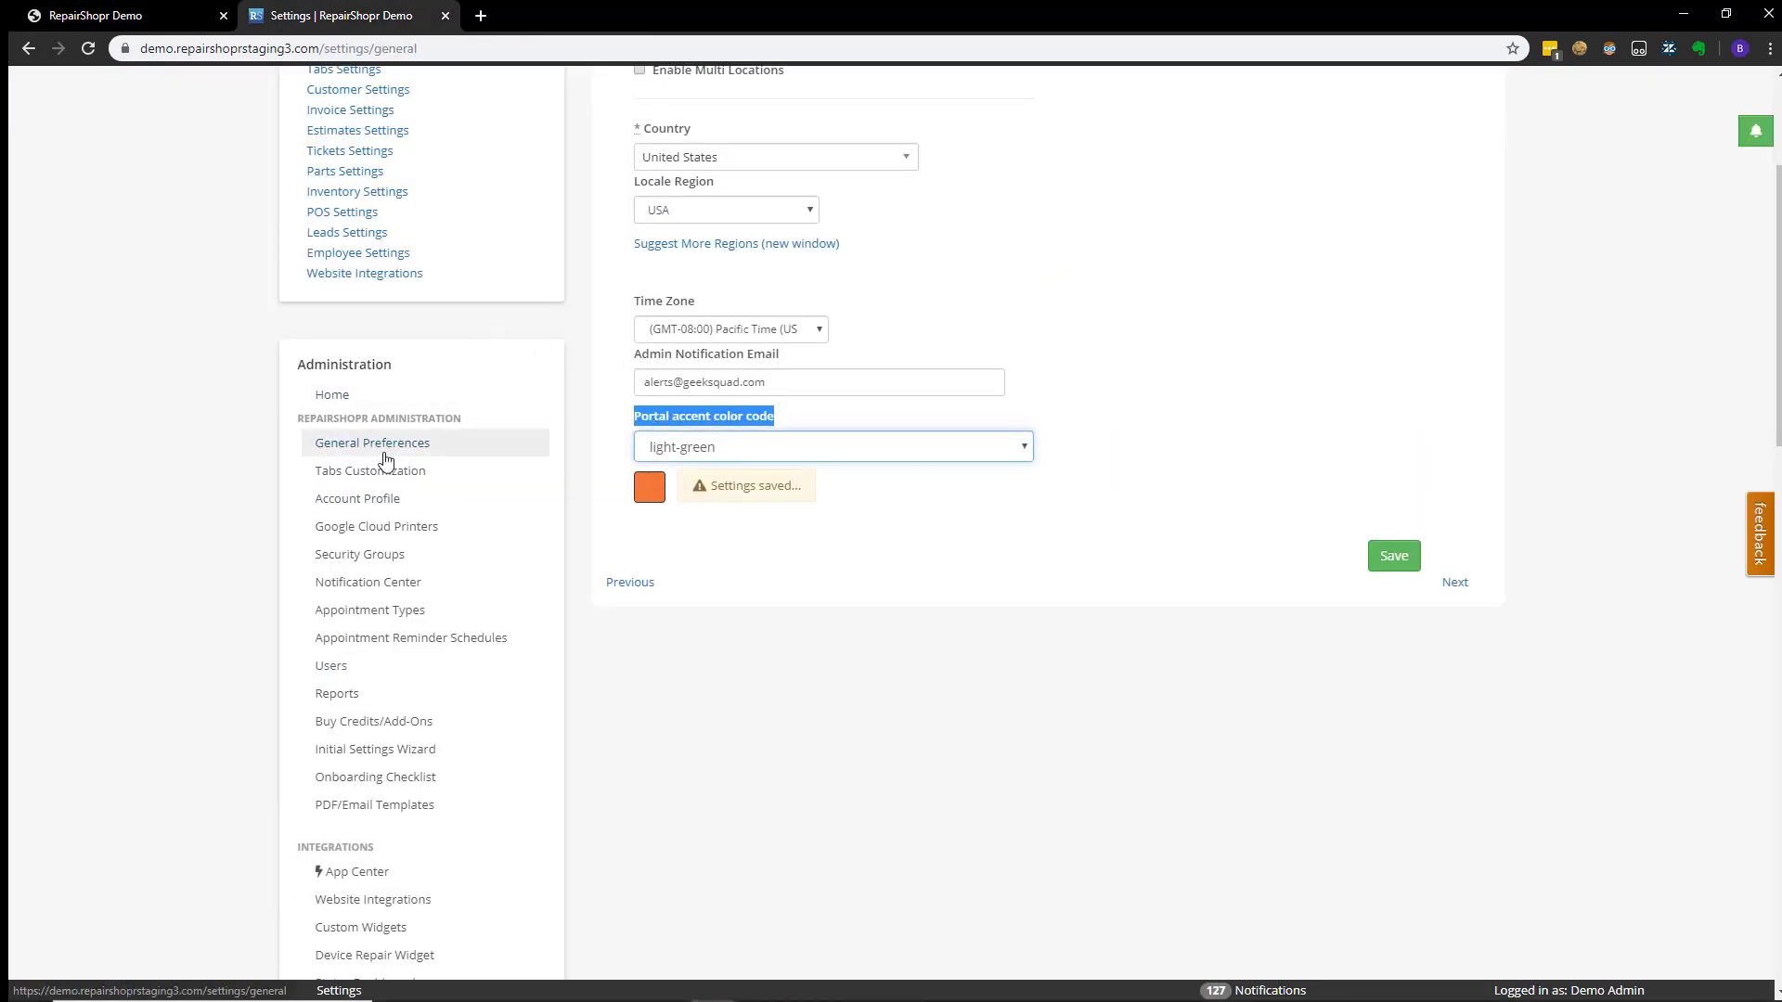
Set the portal accent colour back to orange from light-green.
scroll("up", 3)
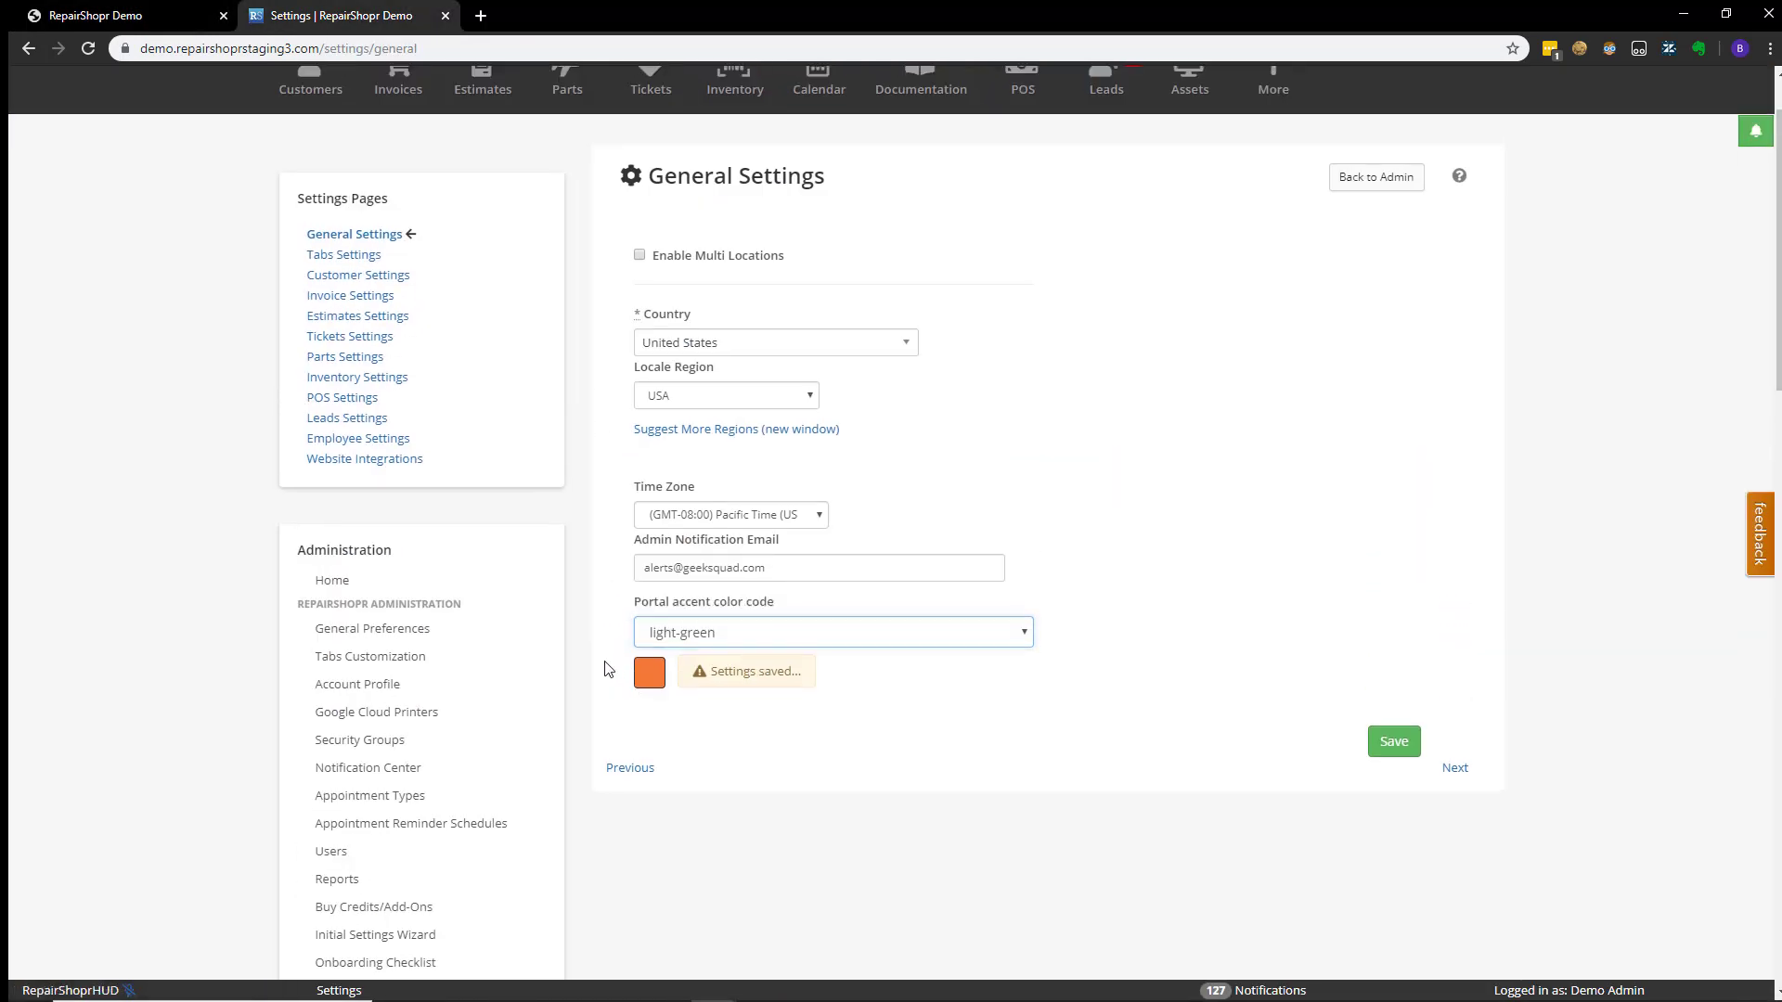
double_click(701, 602)
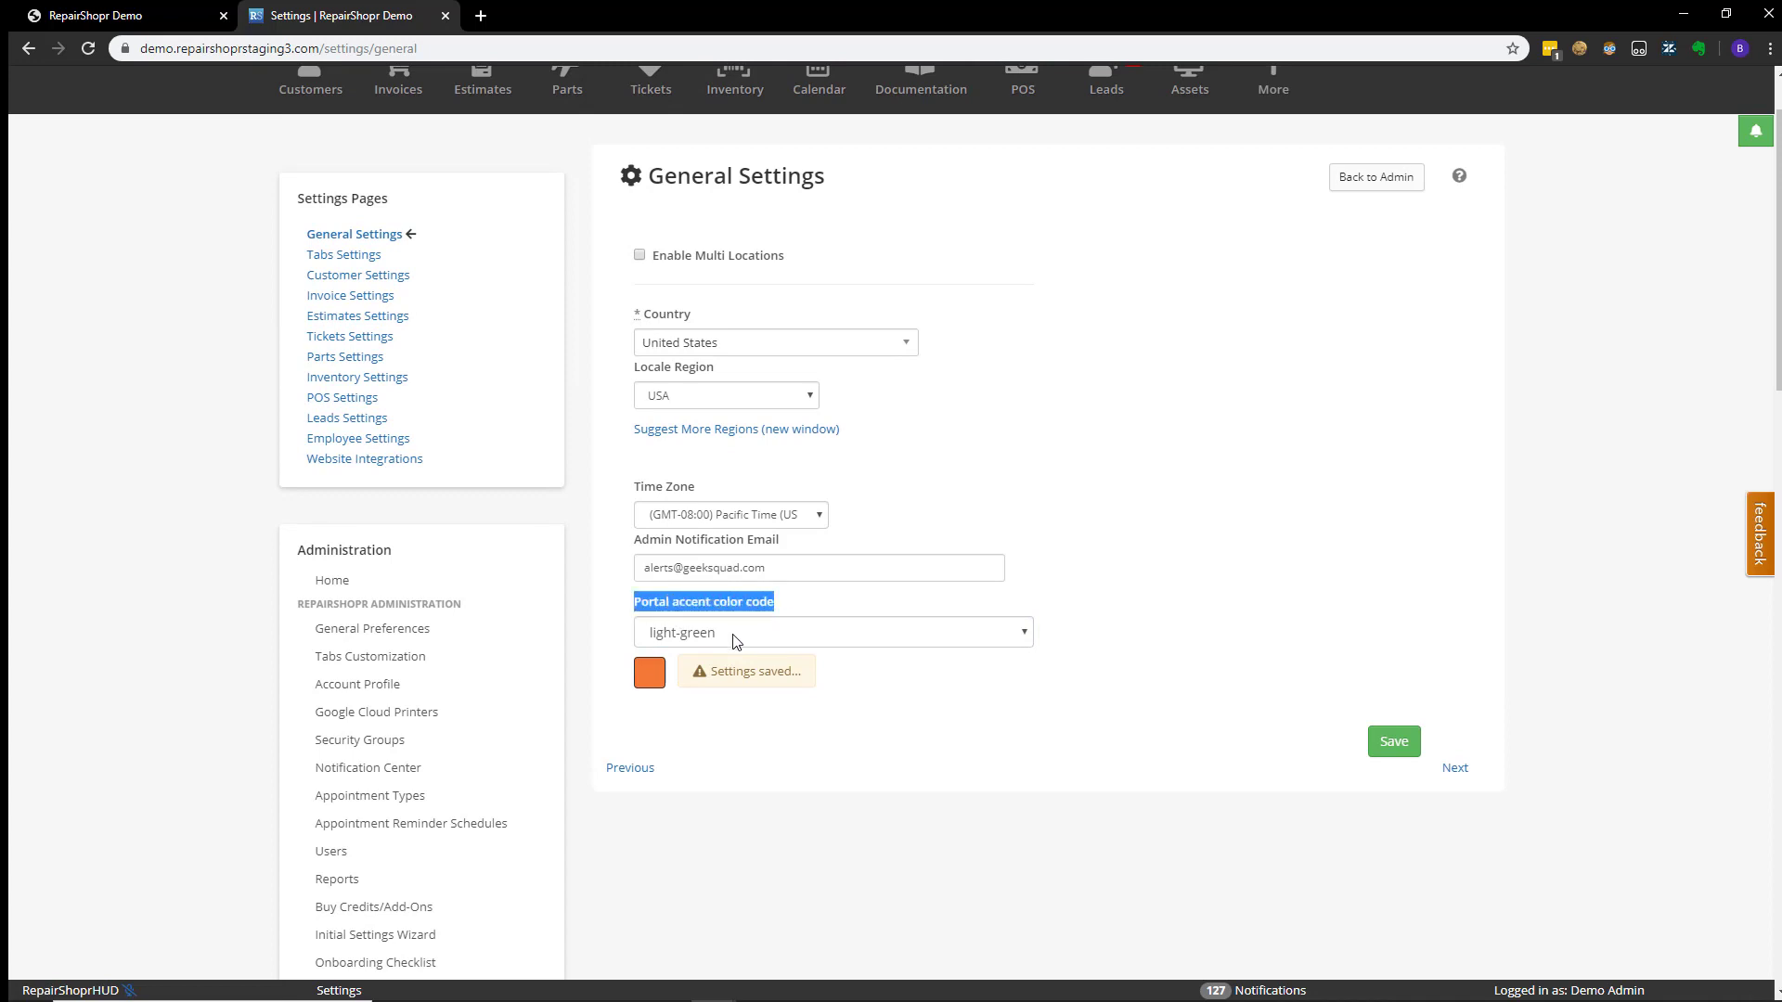
left_click(831, 631)
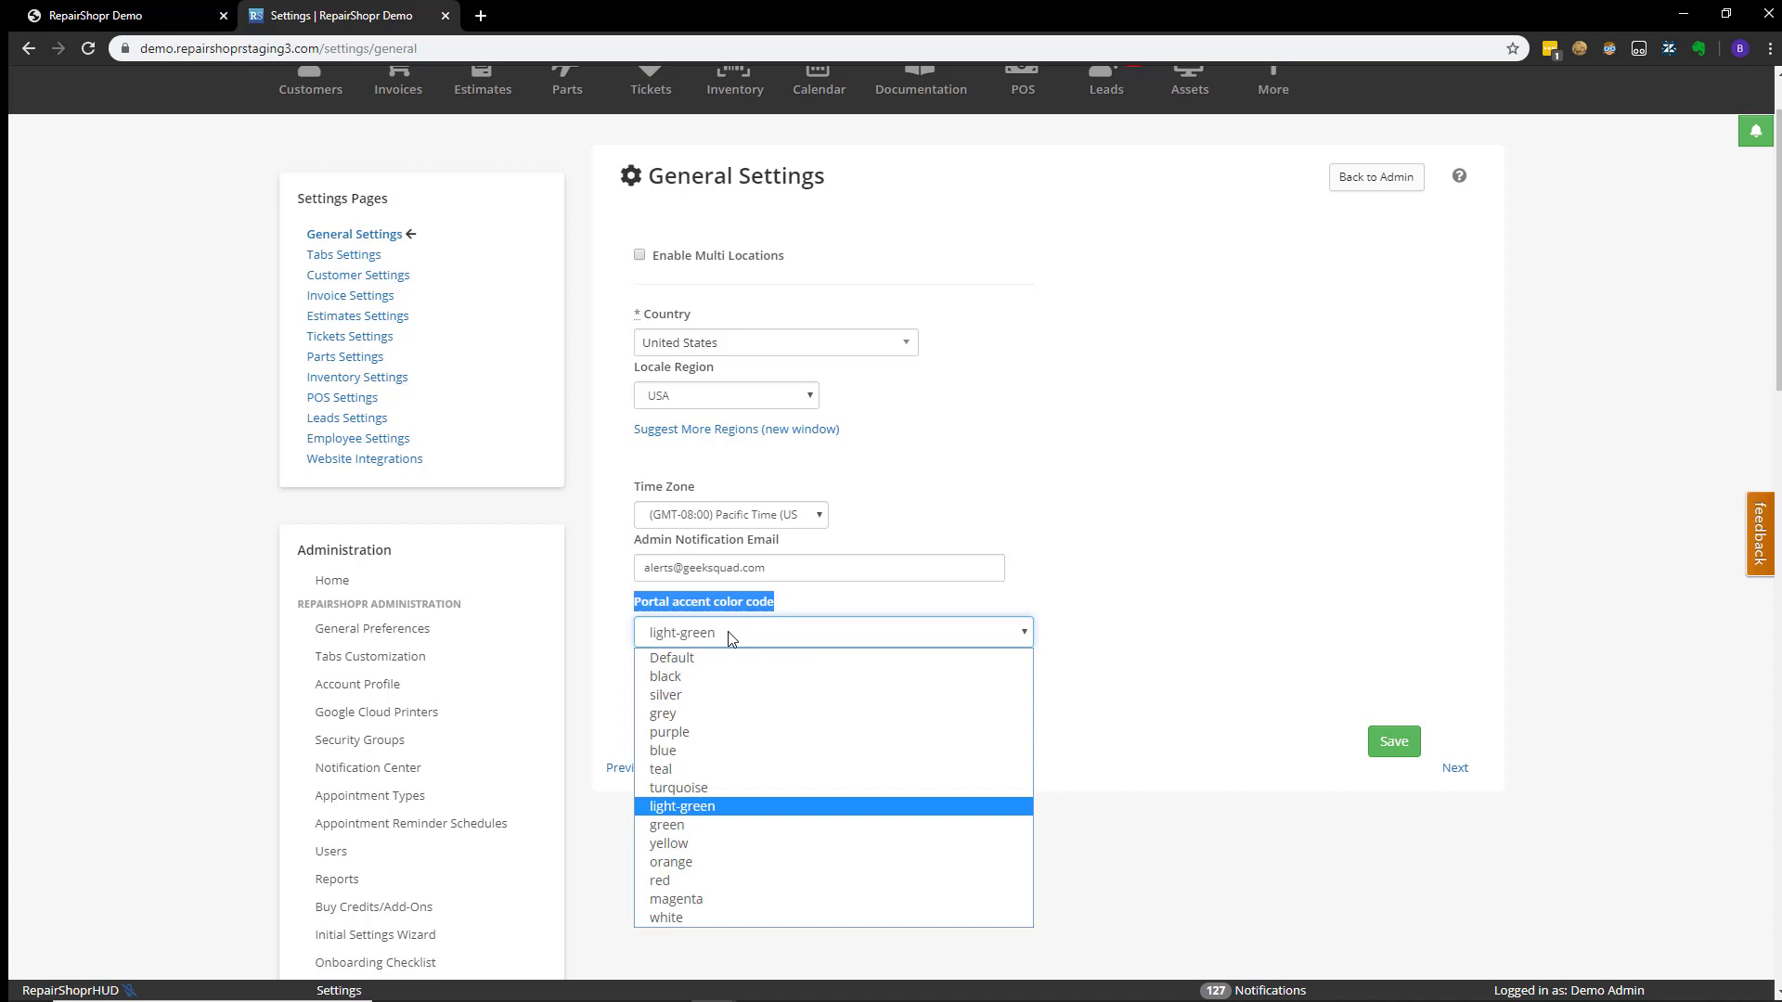
mouse_move(670, 862)
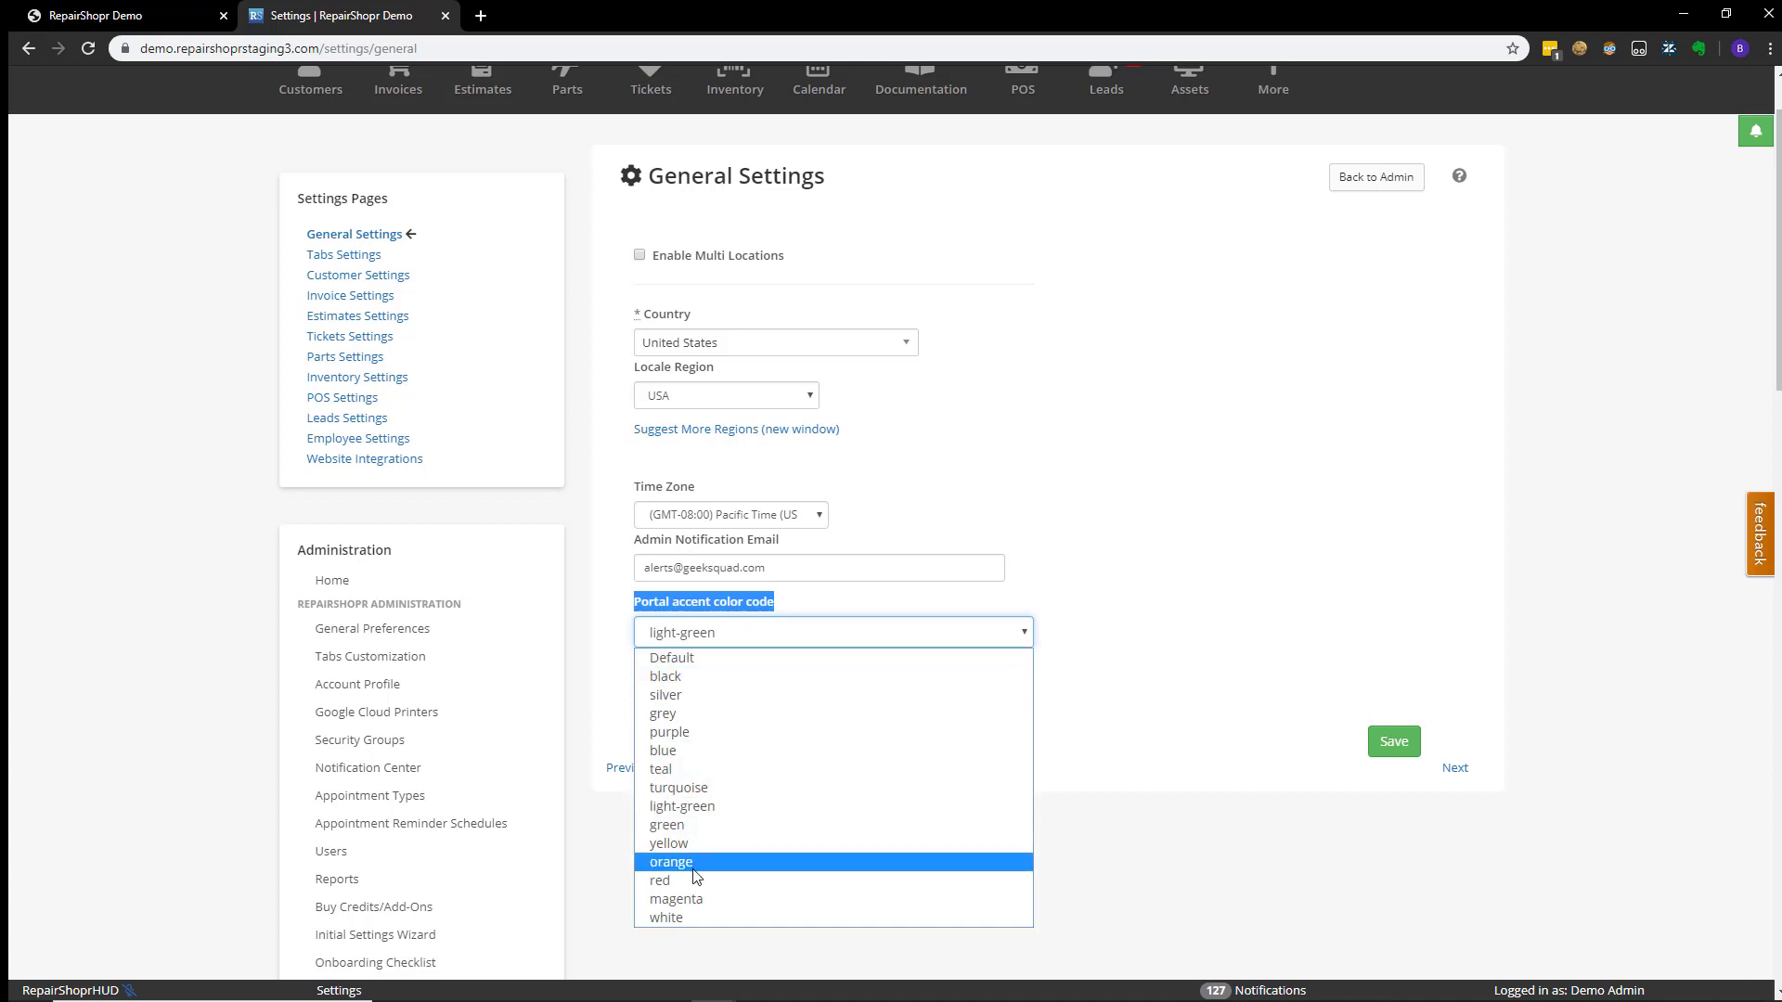
left_click(672, 861)
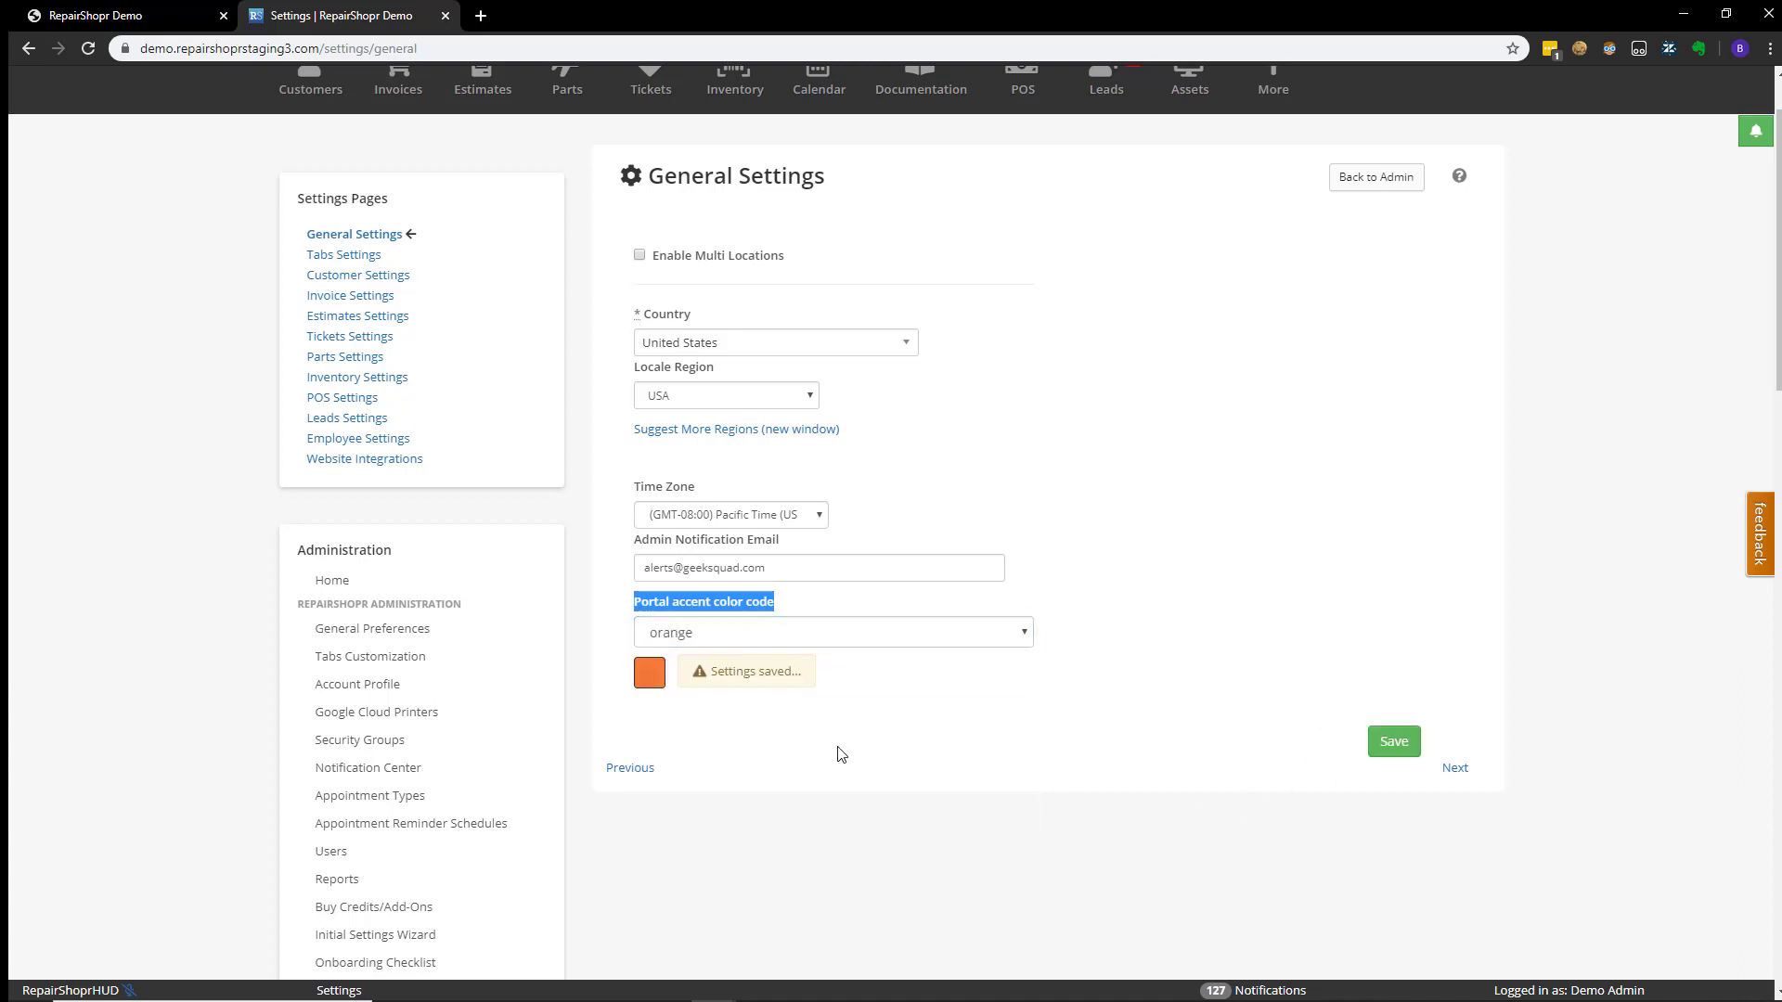